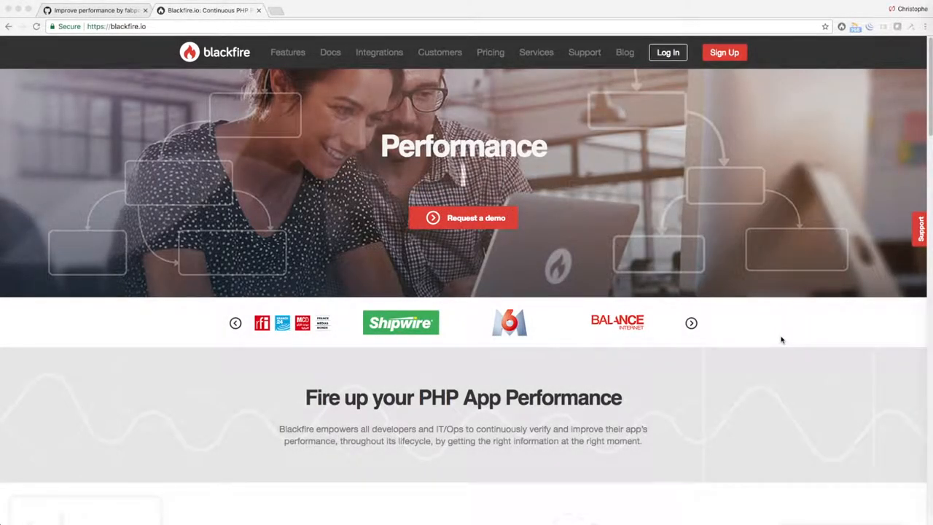
Scroll through the page and reach the Blackfire dashboard of recorded profiles.
{"action": "scroll", "scroll_direction": "down", "scroll_amount": 3}
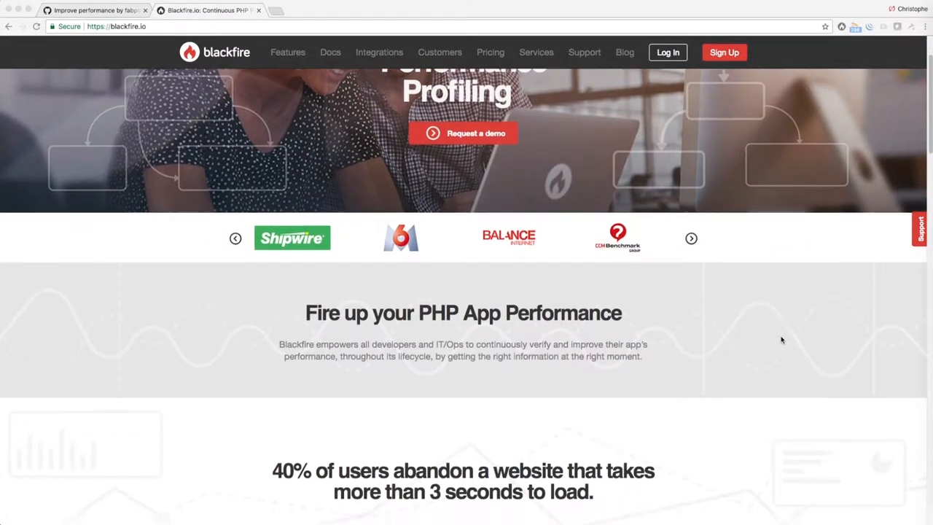
{"action": "scroll", "scroll_direction": "down", "scroll_amount": 3}
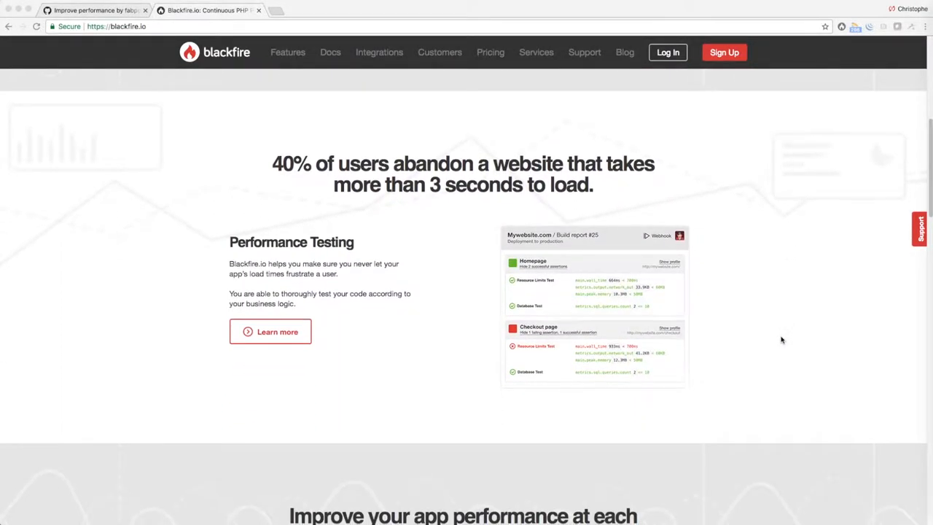
{"action": "scroll", "scroll_direction": "down", "scroll_amount": 3}
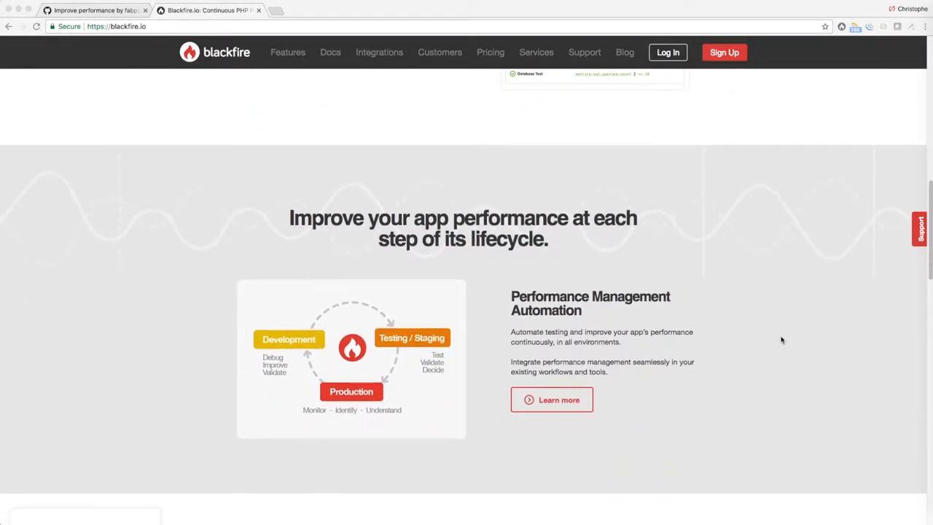
{"action": "scroll", "scroll_direction": "down", "scroll_amount": 3}
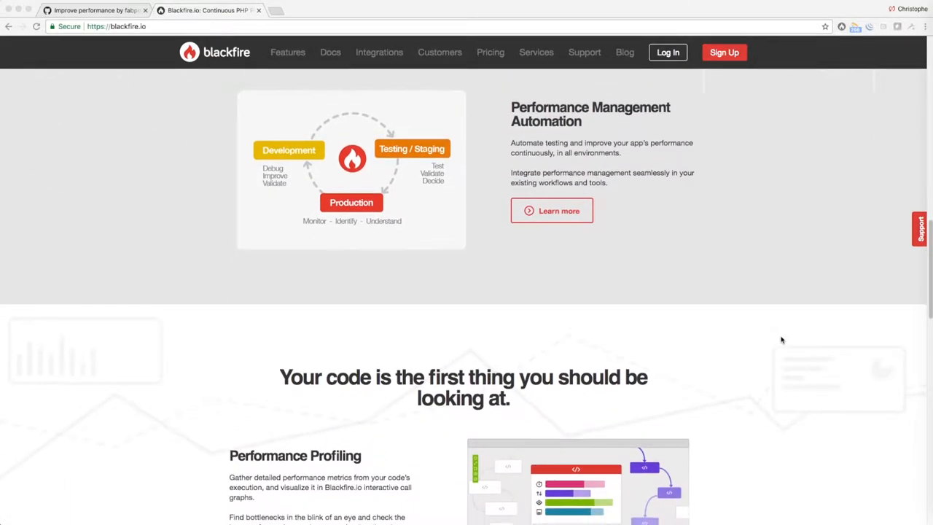
{"action": "left_click", "coordinate": [667, 53]}
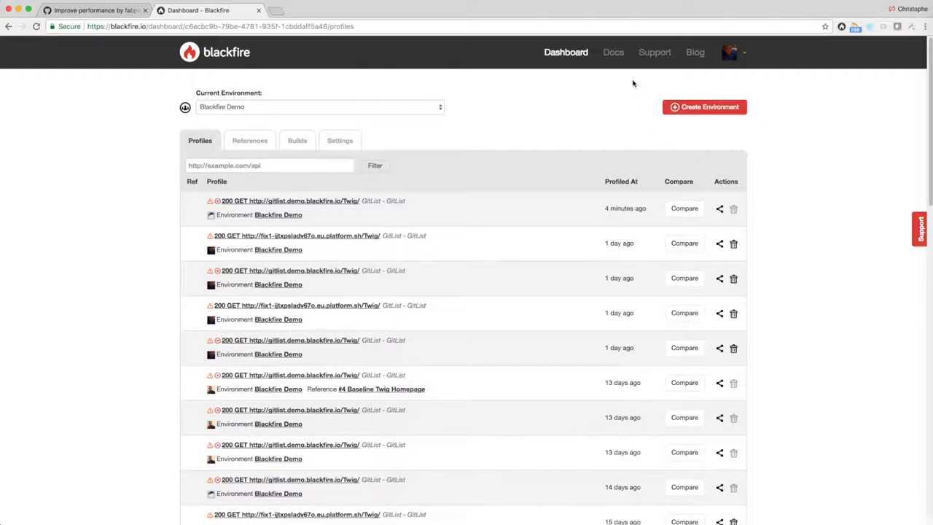
Browse the Blackfire documentation's Installation guide and search the docs.
{"action": "left_click", "coordinate": [612, 52]}
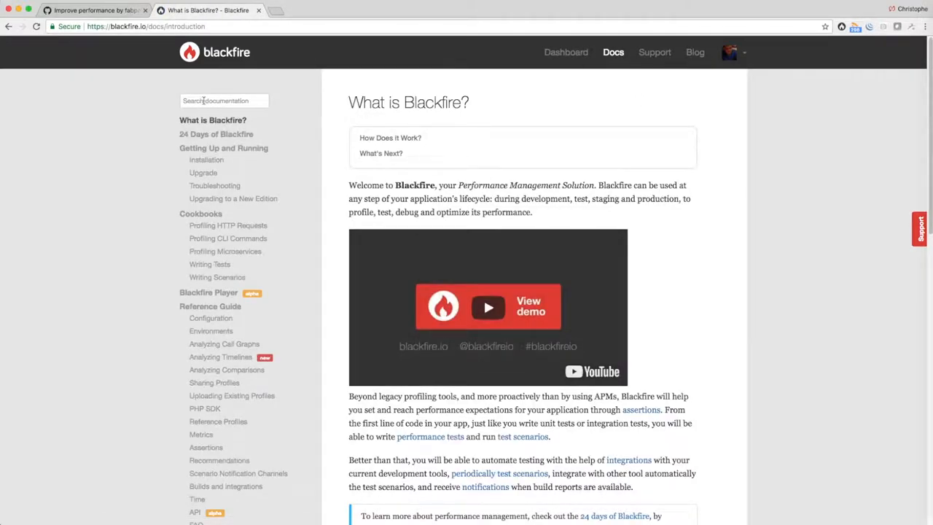
{"action": "left_click", "coordinate": [207, 159]}
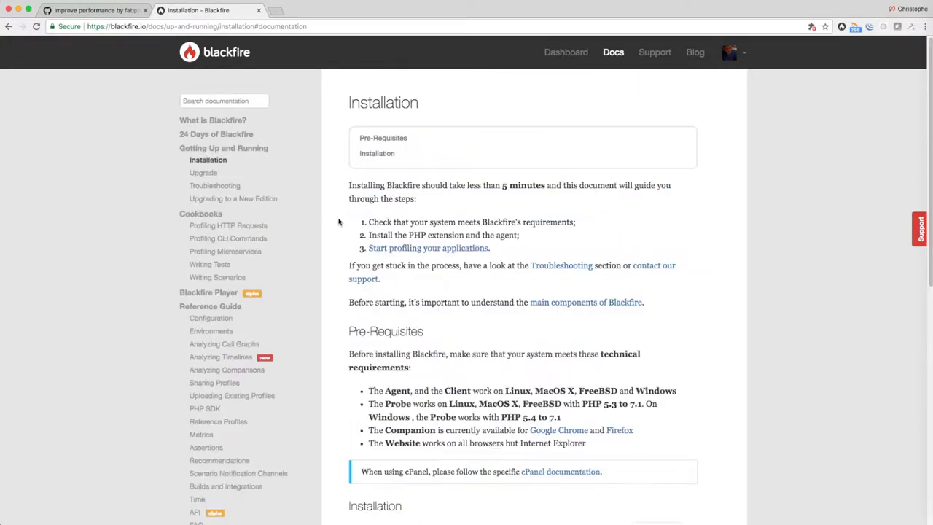
{"action": "type", "text": "c"}
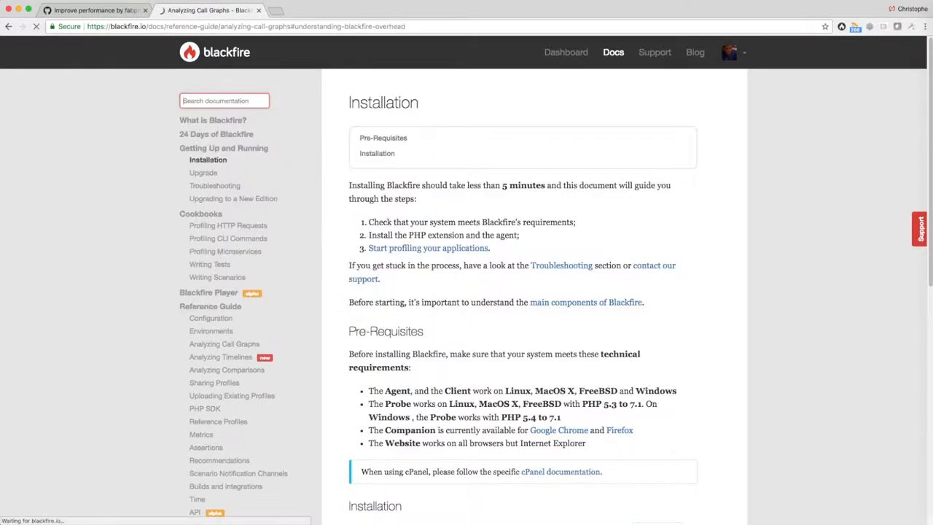
{"action": "scroll", "scroll_direction": "down", "scroll_amount": 3}
{"action": "type", "text": "demo"}
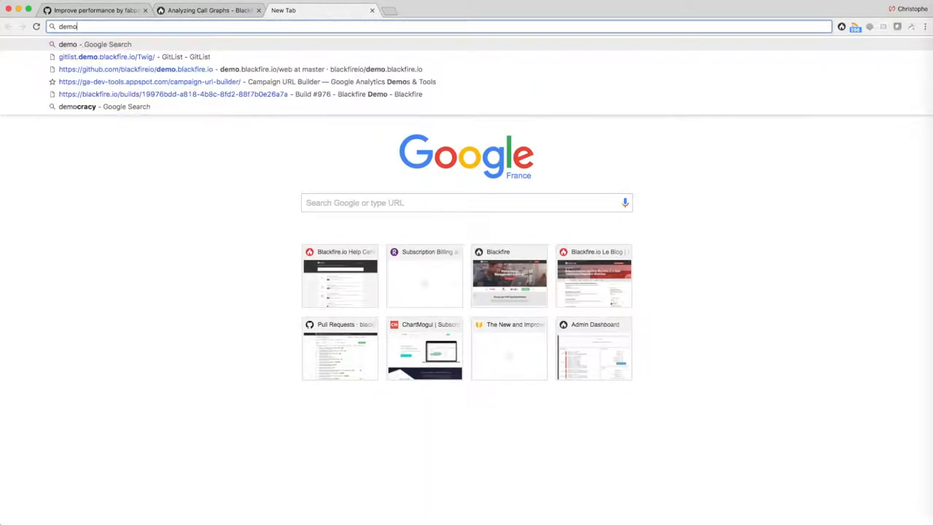
Load the gitlist.demo.blackfire.io/Twig/ page and bring up a terminal window.
{"action": "left_click", "coordinate": [106, 55]}
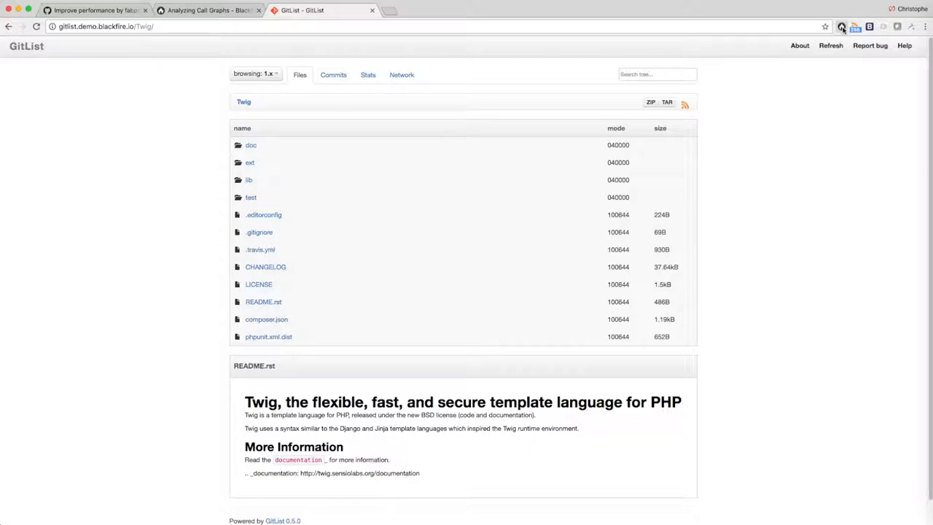
{"action": "left_click", "coordinate": [842, 26]}
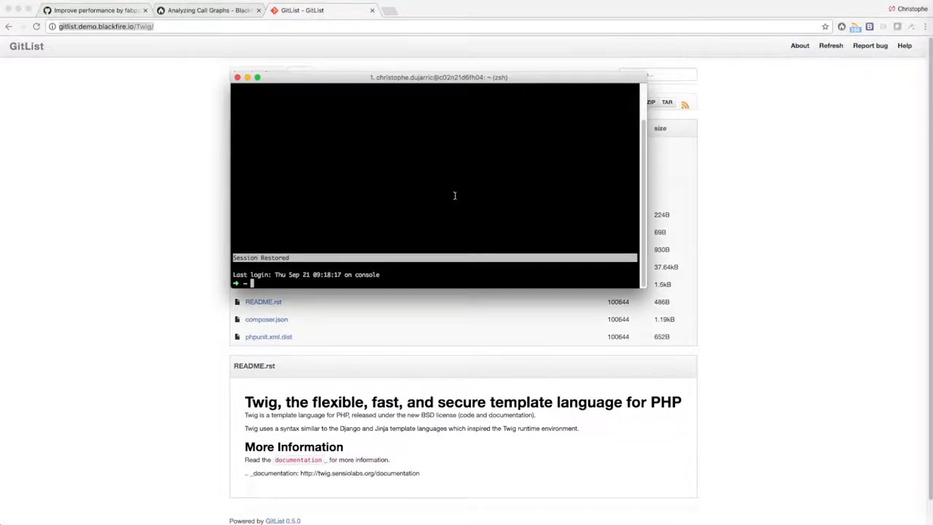
{"action": "type", "text": "blackfire cur"}
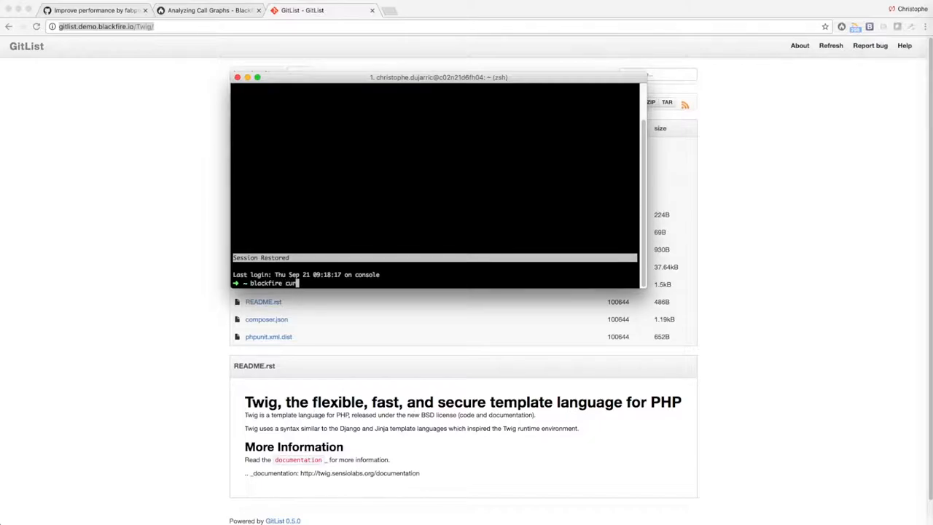
{"action": "type", "text": "http://gitlist.demo.blackfire.io/Twig/"}
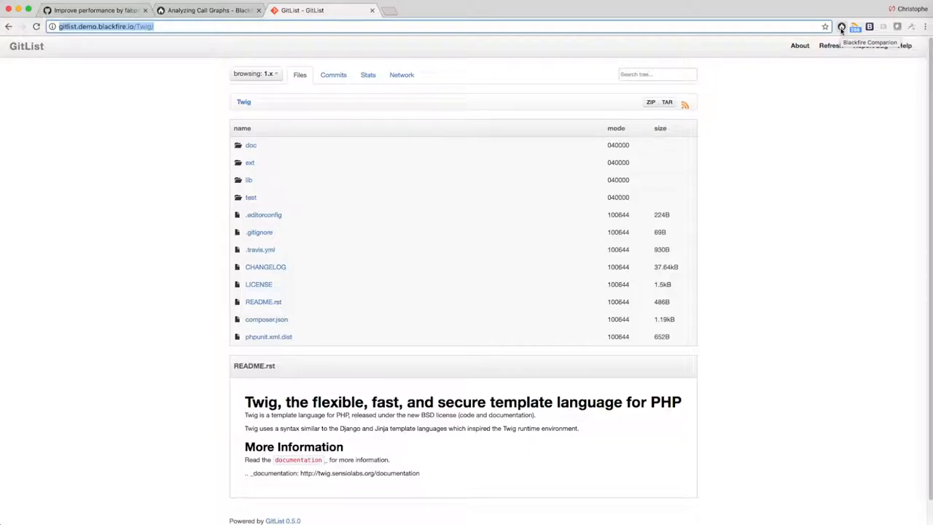
Profile the Twig page with the Blackfire Companion and view its call graph.
{"action": "left_click", "coordinate": [841, 26]}
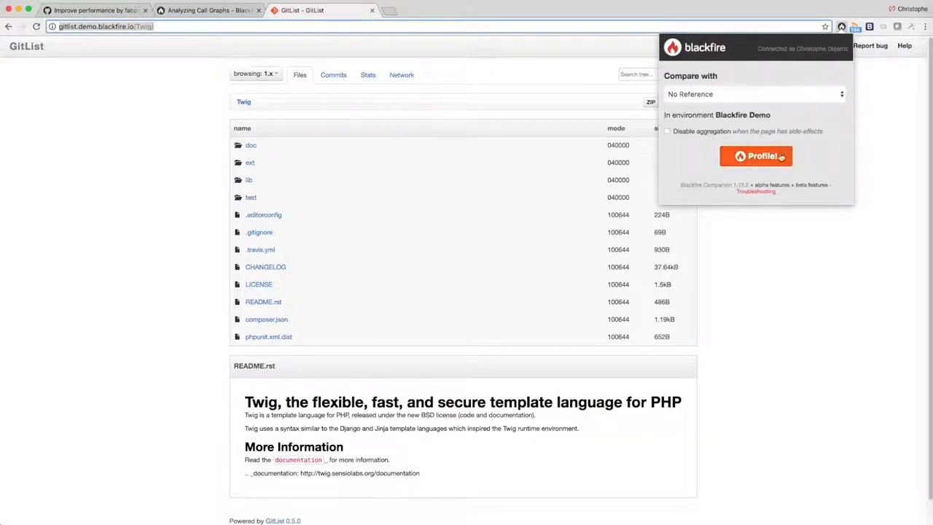
{"action": "left_click", "coordinate": [756, 156]}
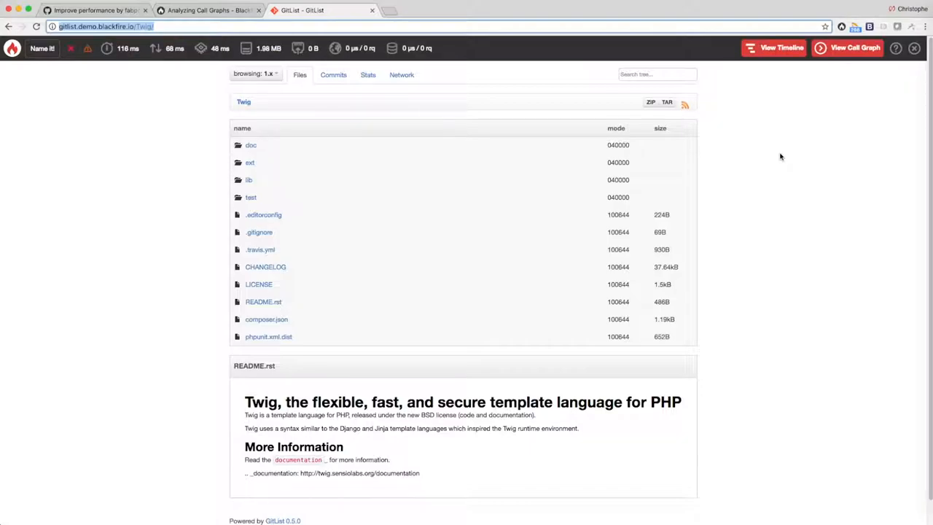
{"action": "mouse_move", "coordinate": [776, 159]}
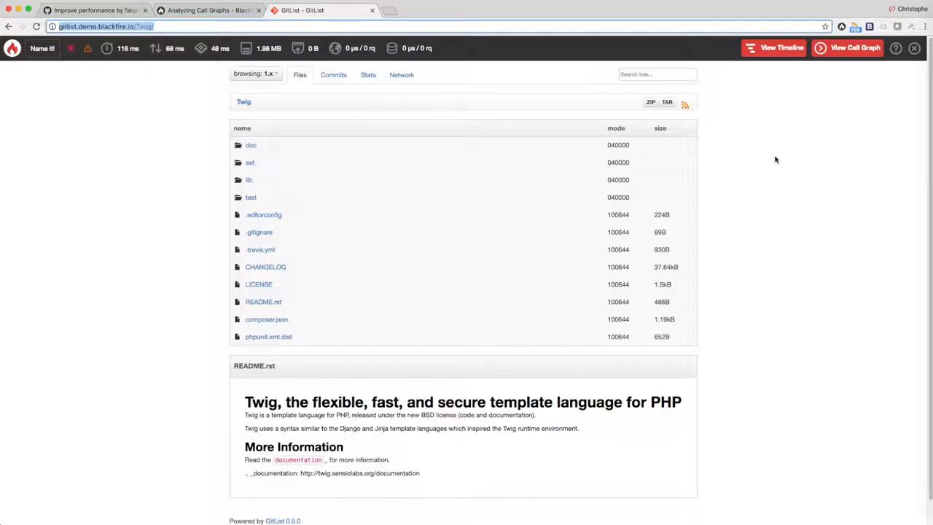
{"action": "mouse_move", "coordinate": [120, 51]}
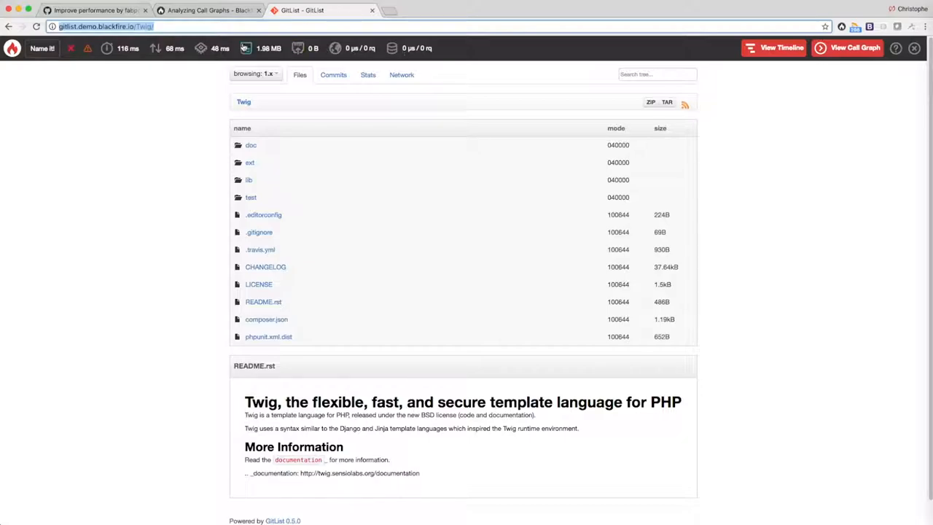
{"action": "left_click", "coordinate": [855, 48]}
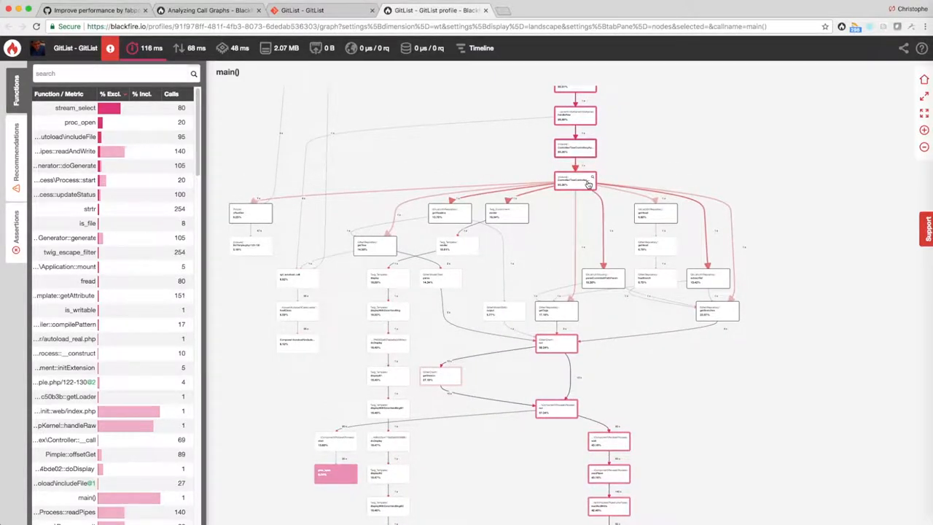
Select the TreeController closure and expand its callers and callees.
{"action": "left_click", "coordinate": [576, 181]}
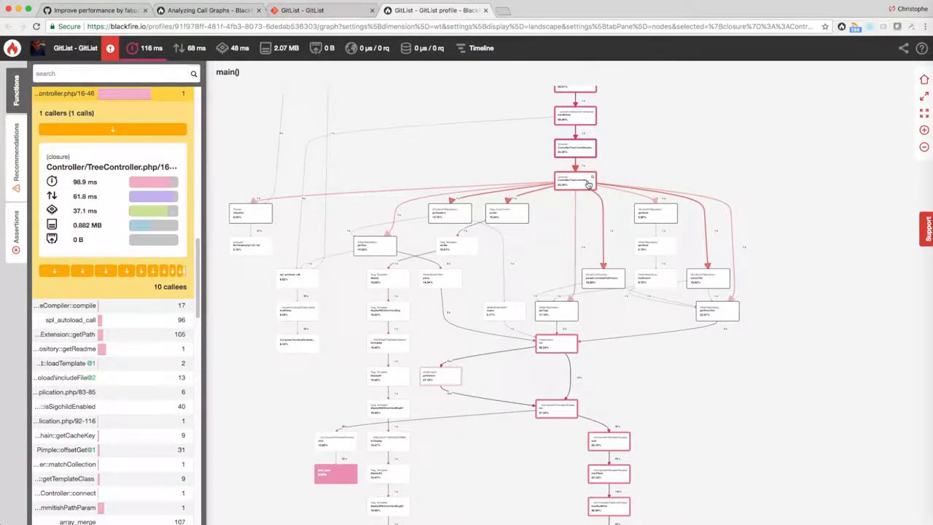
{"action": "mouse_move", "coordinate": [469, 195]}
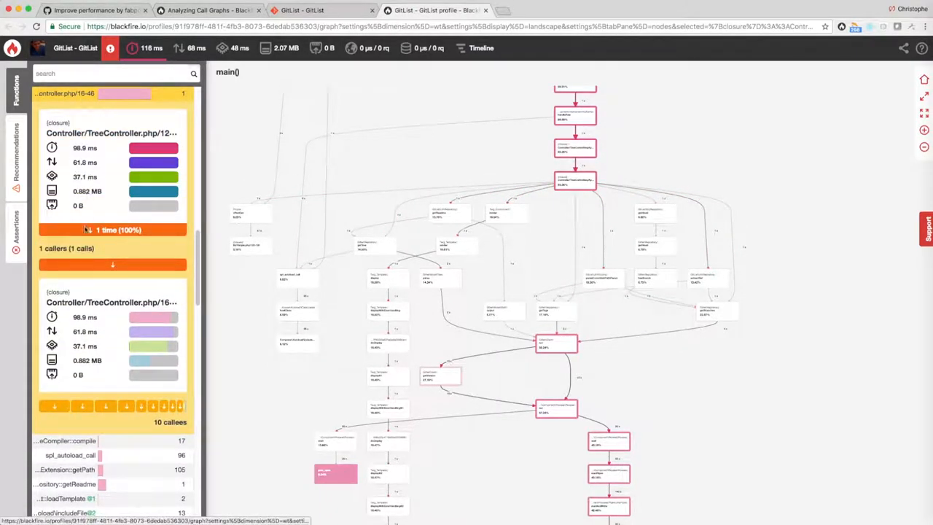
{"action": "left_click", "coordinate": [55, 405]}
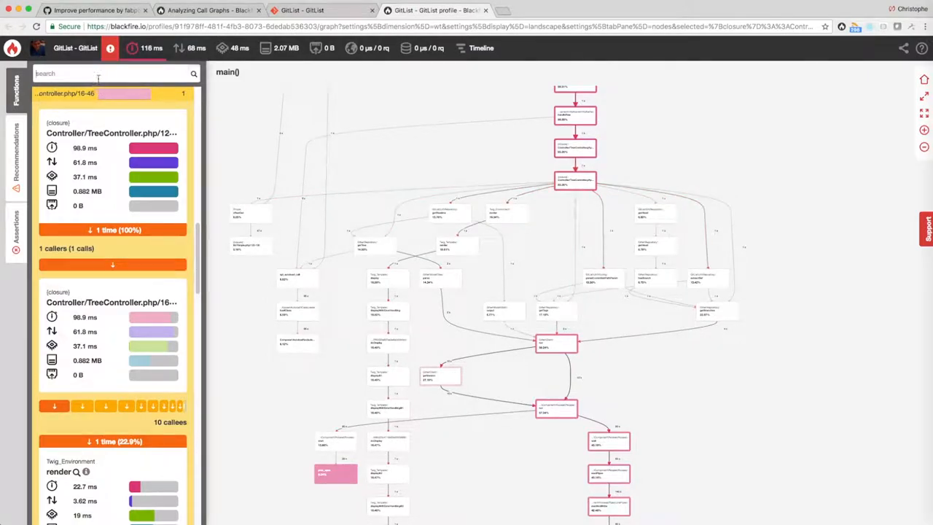
Filter the function list for 'process' and highlight Process::wait and Process::run in the graph.
{"action": "type", "text": "process"}
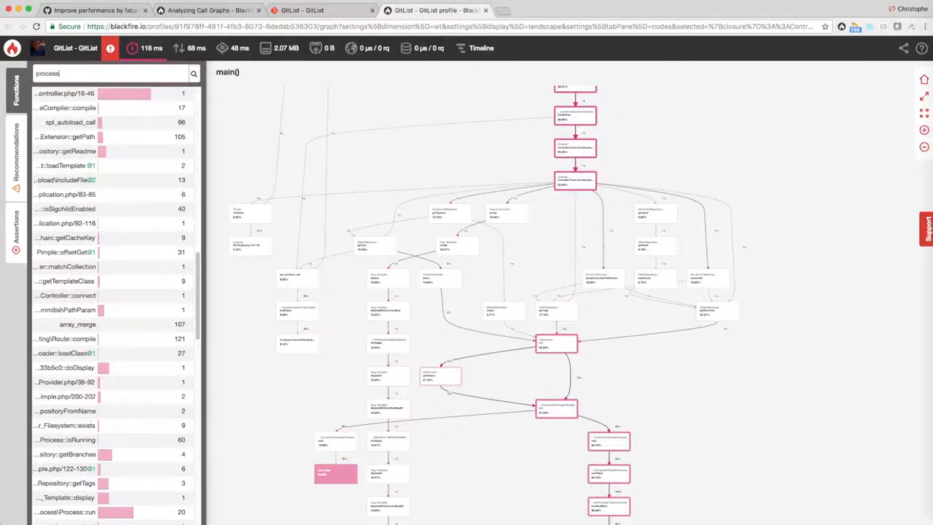
{"action": "left_click", "coordinate": [70, 166]}
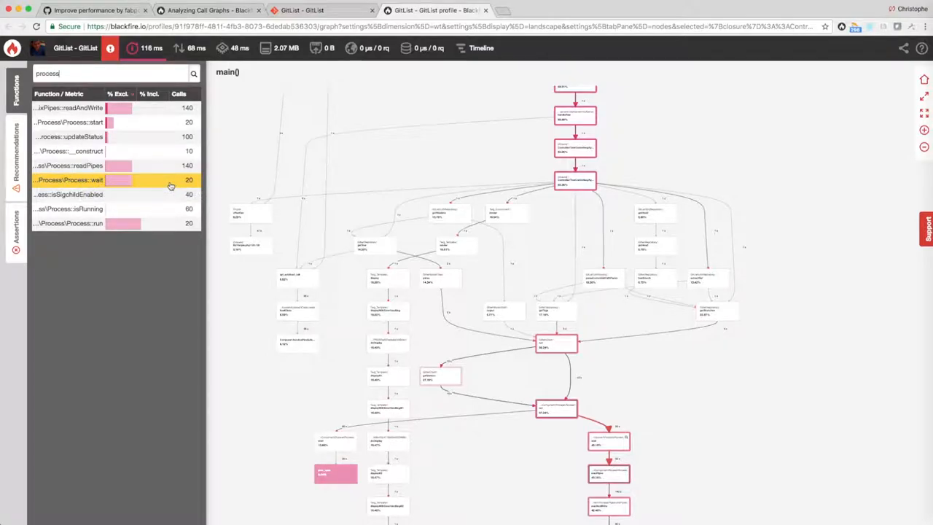
{"action": "left_click", "coordinate": [67, 223]}
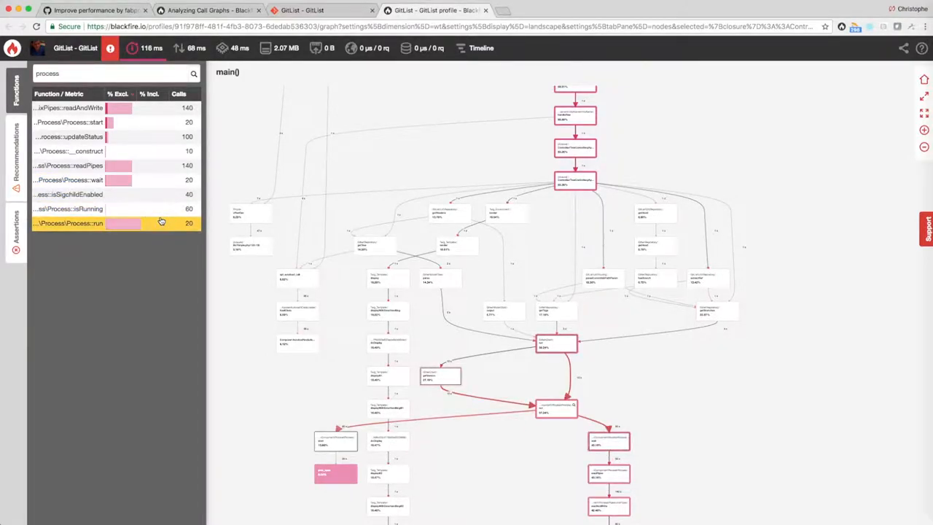
{"action": "left_click", "coordinate": [67, 223]}
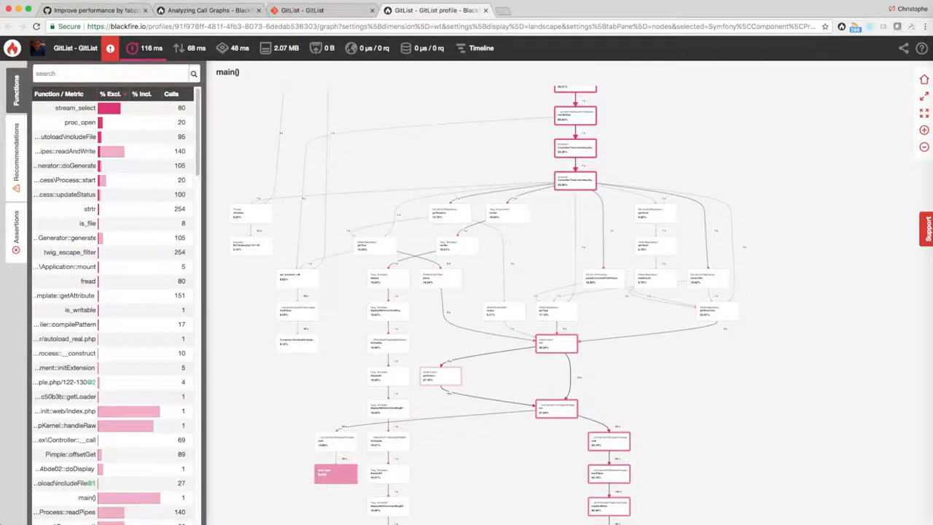
{"action": "mouse_move", "coordinate": [924, 78]}
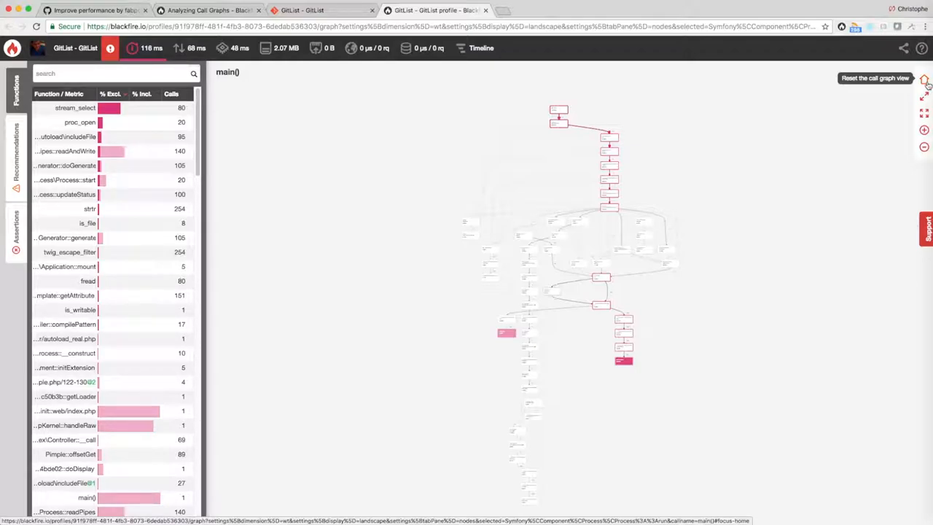
Show the timeline filtered to the symfony.processes metric events.
{"action": "left_click", "coordinate": [481, 48]}
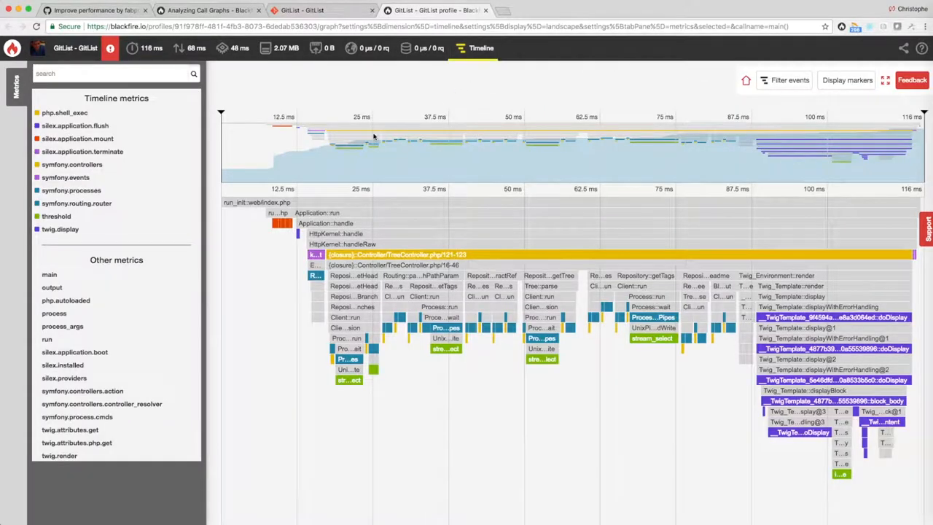
{"action": "mouse_move", "coordinate": [259, 201]}
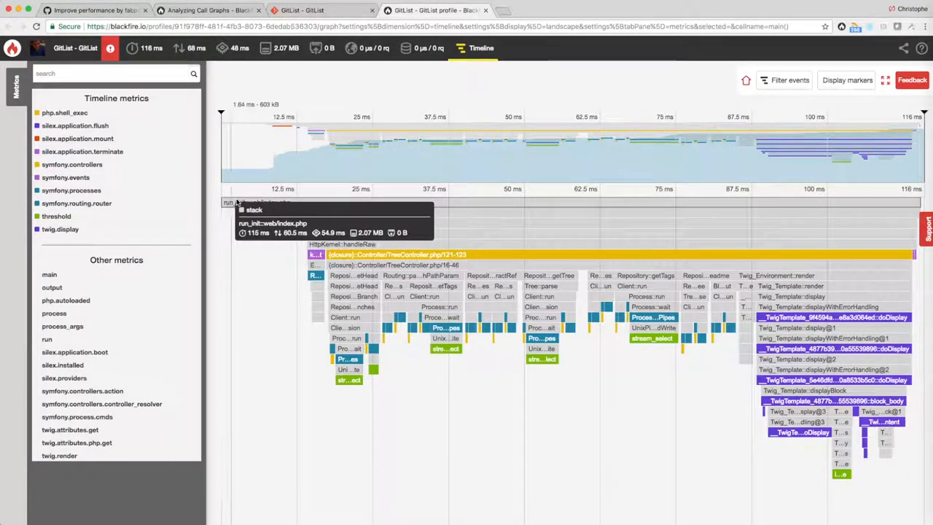
{"action": "mouse_move", "coordinate": [532, 207]}
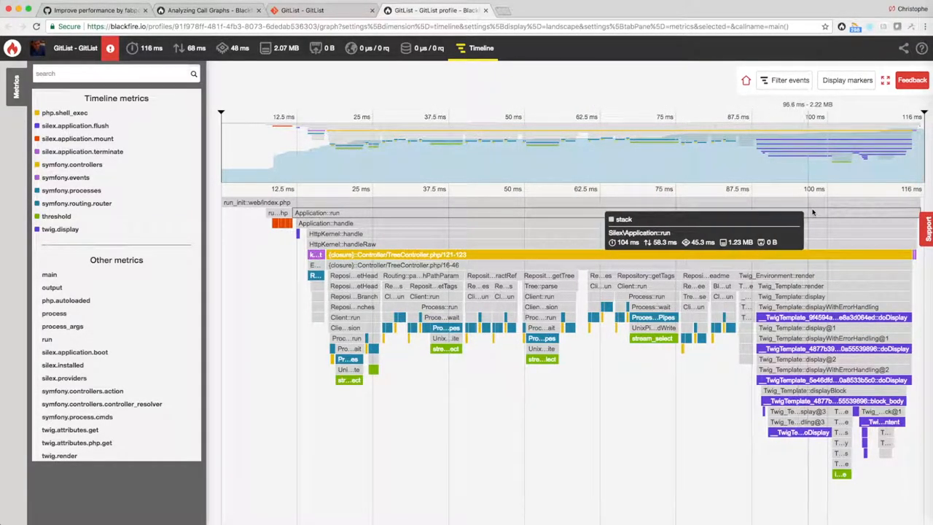
{"action": "mouse_move", "coordinate": [902, 222]}
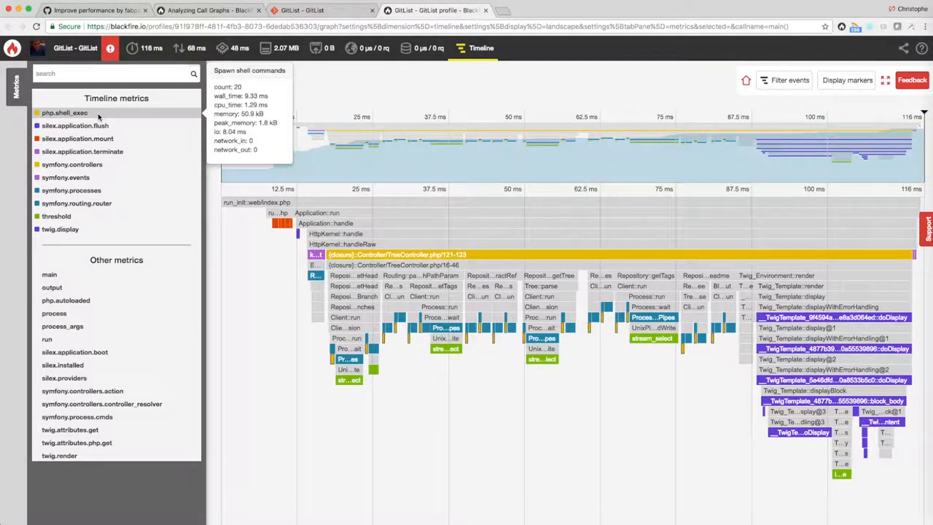
{"action": "mouse_move", "coordinate": [82, 150]}
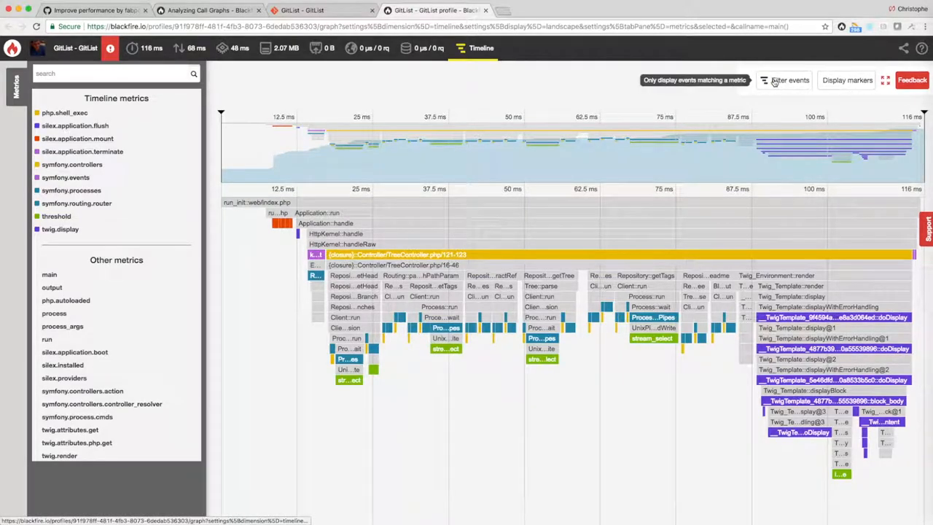
{"action": "left_click", "coordinate": [784, 80]}
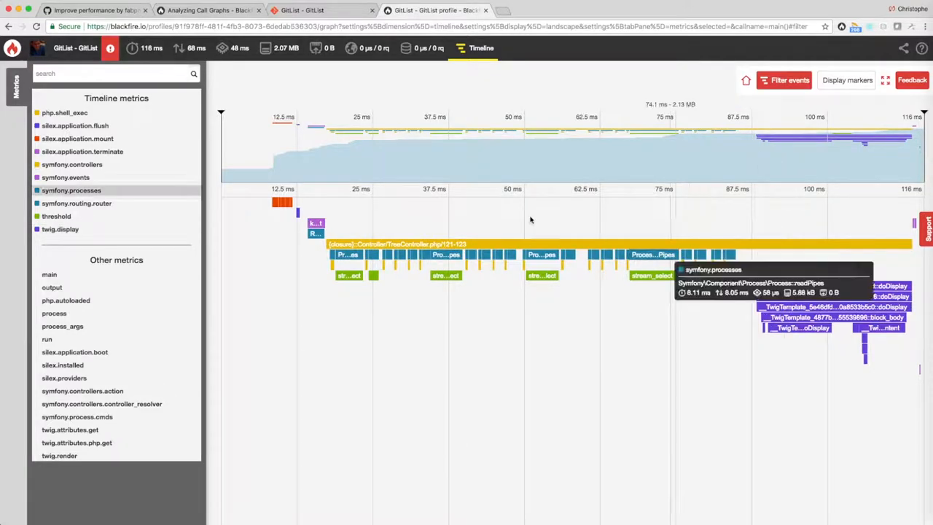
Follow stream_select's cost up the call graph through Gitter\Client::run to getVersion.
{"action": "left_click", "coordinate": [152, 46]}
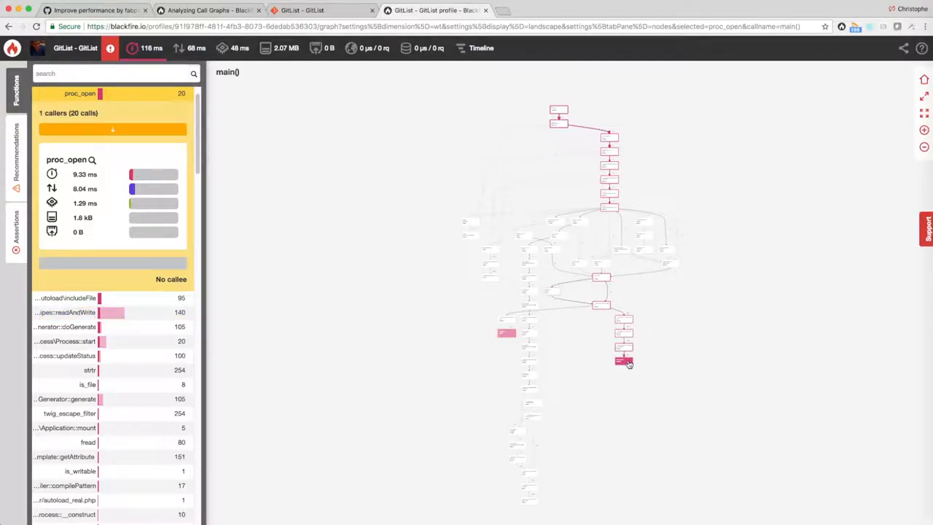
{"action": "left_click", "coordinate": [624, 362]}
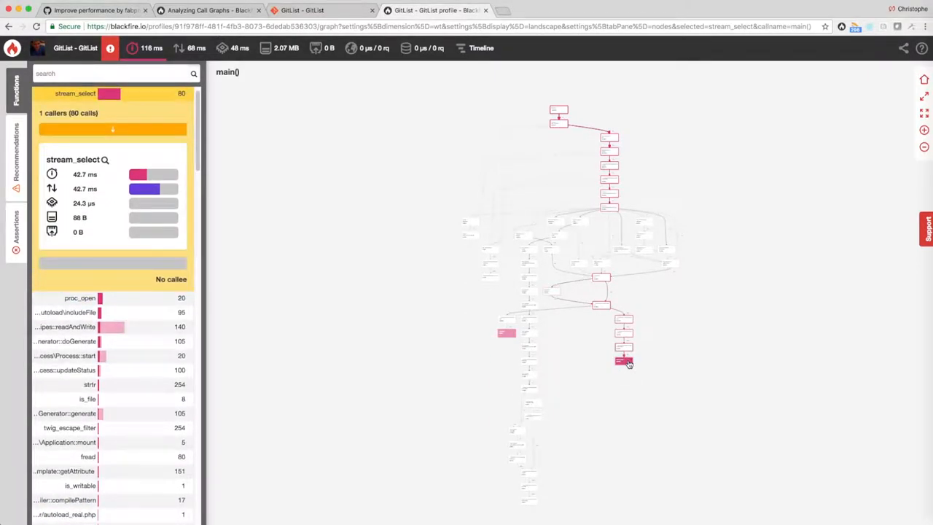
{"action": "mouse_move", "coordinate": [624, 360]}
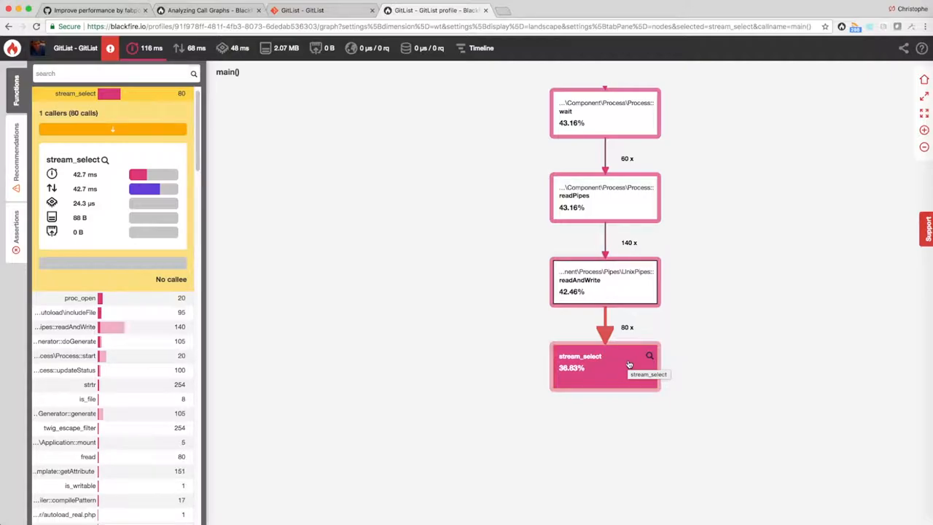
{"action": "mouse_move", "coordinate": [630, 364]}
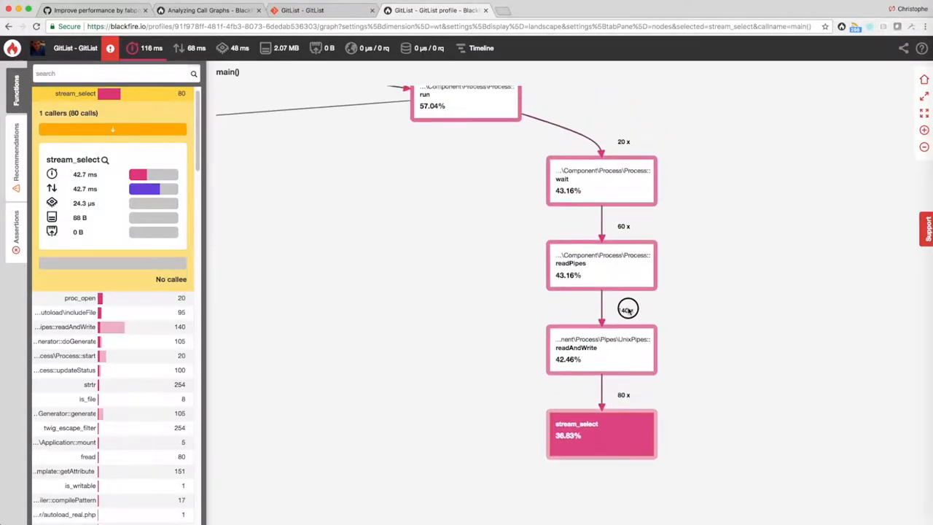
{"action": "left_click", "coordinate": [601, 181]}
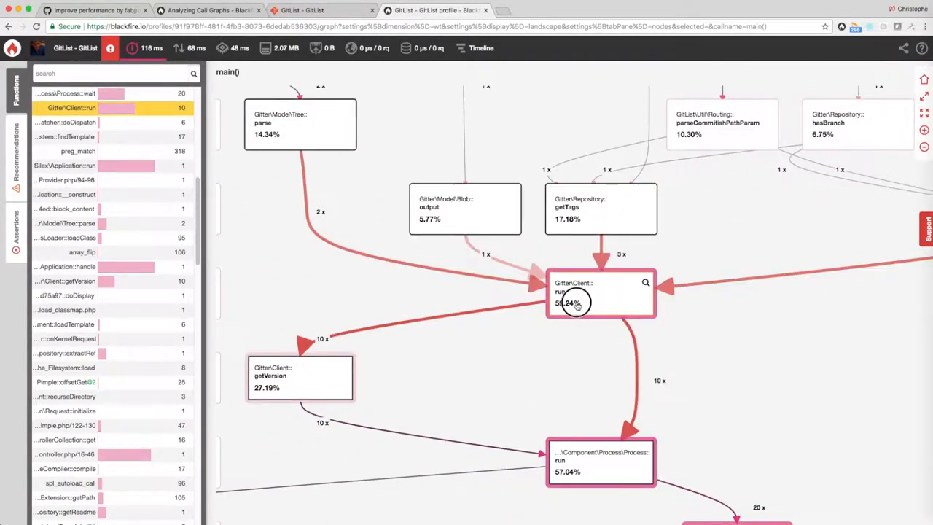
{"action": "left_click", "coordinate": [601, 291]}
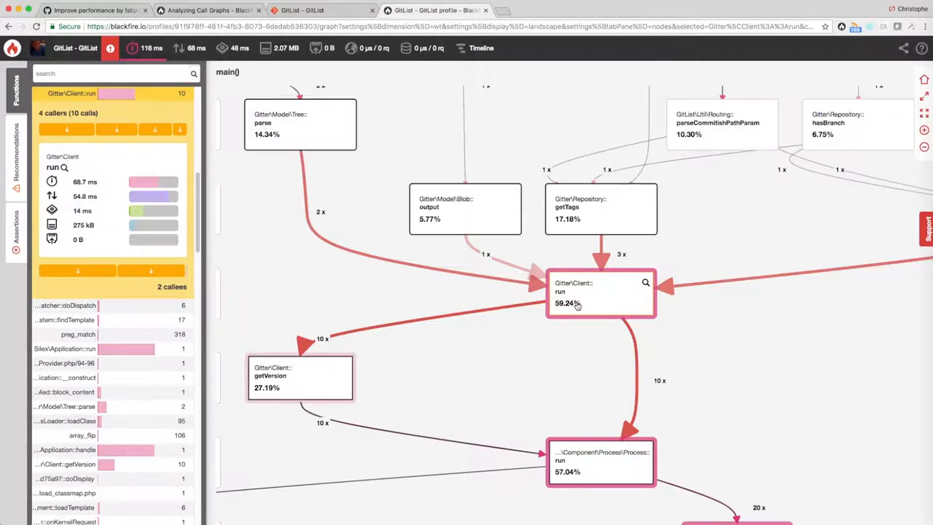
{"action": "left_click", "coordinate": [301, 376]}
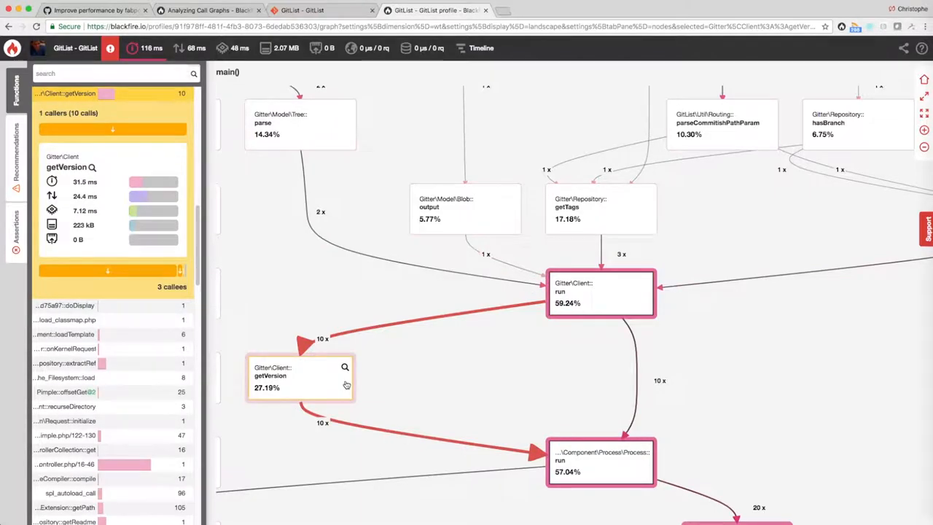
{"action": "mouse_move", "coordinate": [332, 379]}
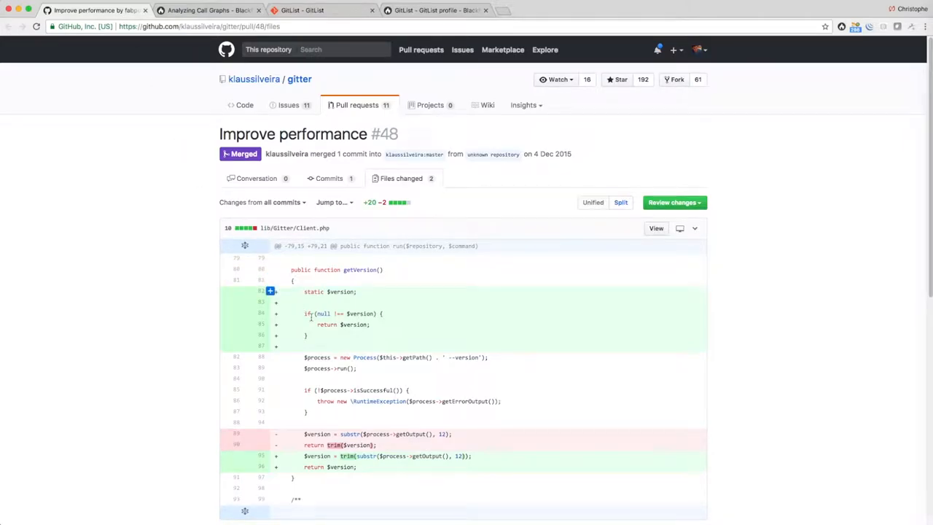
Scroll the pull request diff caching static $version, then return to the GitList Twig page.
{"action": "scroll", "scroll_direction": "down", "scroll_amount": 3}
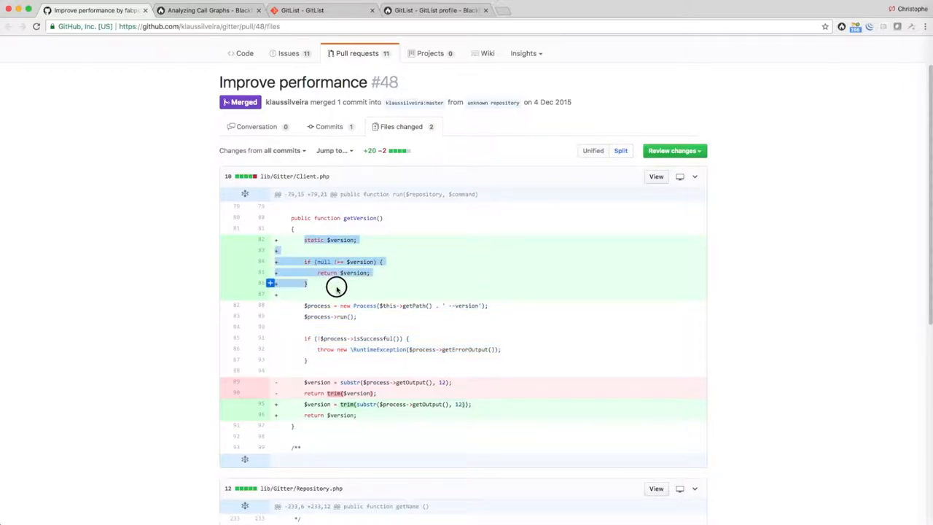
{"action": "mouse_move", "coordinate": [337, 285]}
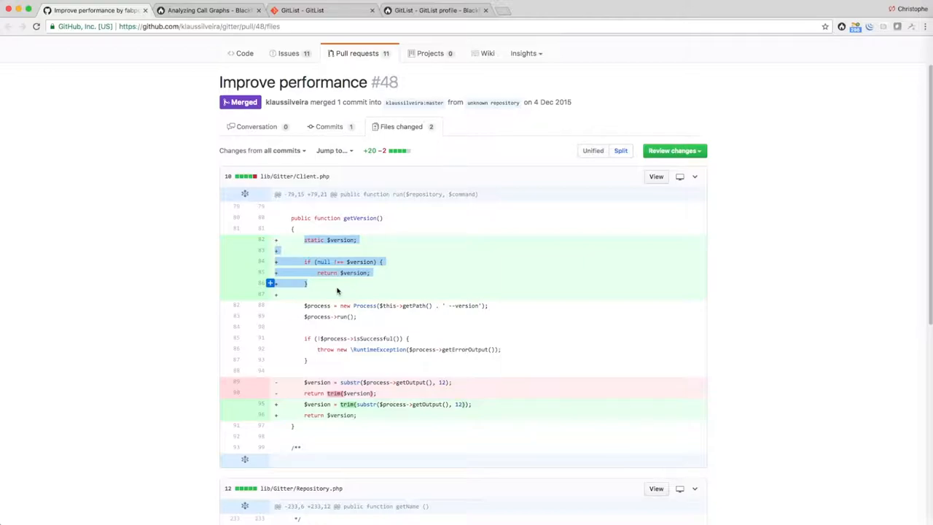
{"action": "left_click", "coordinate": [608, 10]}
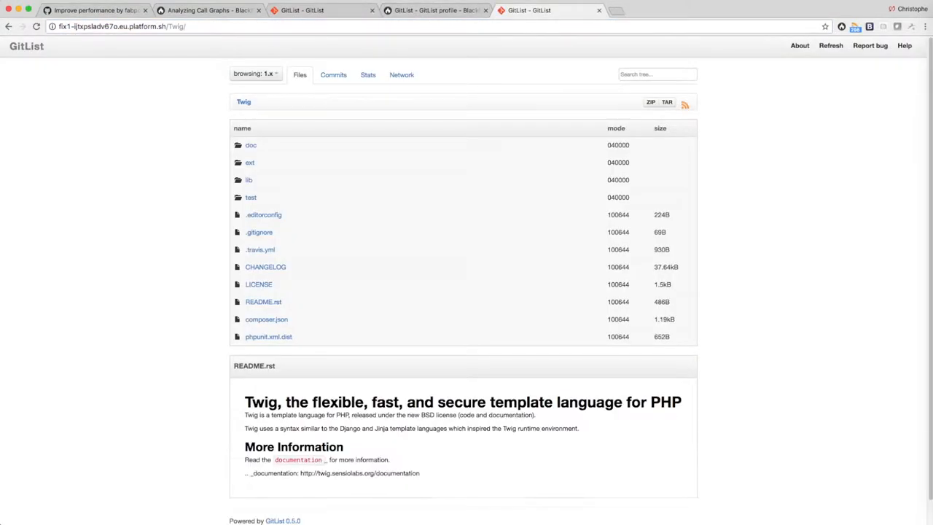
Profile the fixed Twig page with the Companion and go to the profiles dashboard.
{"action": "left_click", "coordinate": [843, 26]}
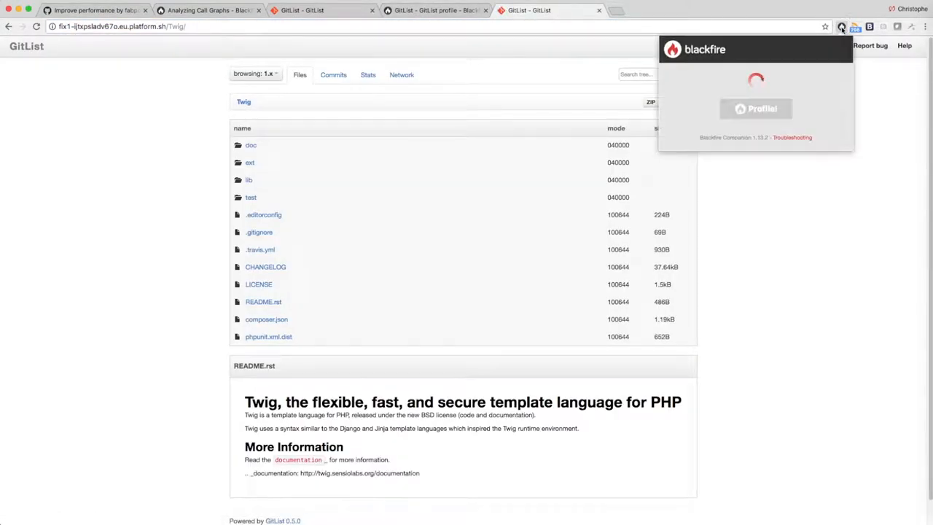
{"action": "left_click", "coordinate": [841, 26]}
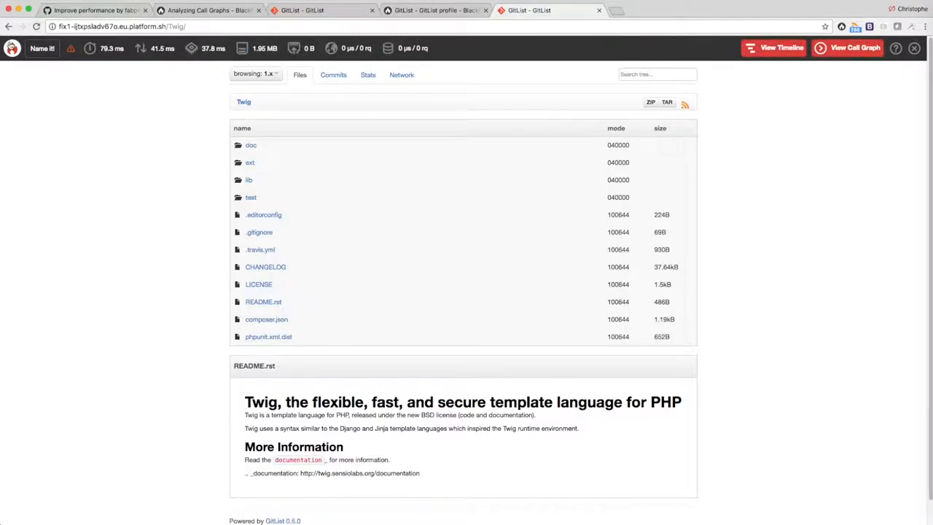
{"action": "left_click", "coordinate": [648, 10]}
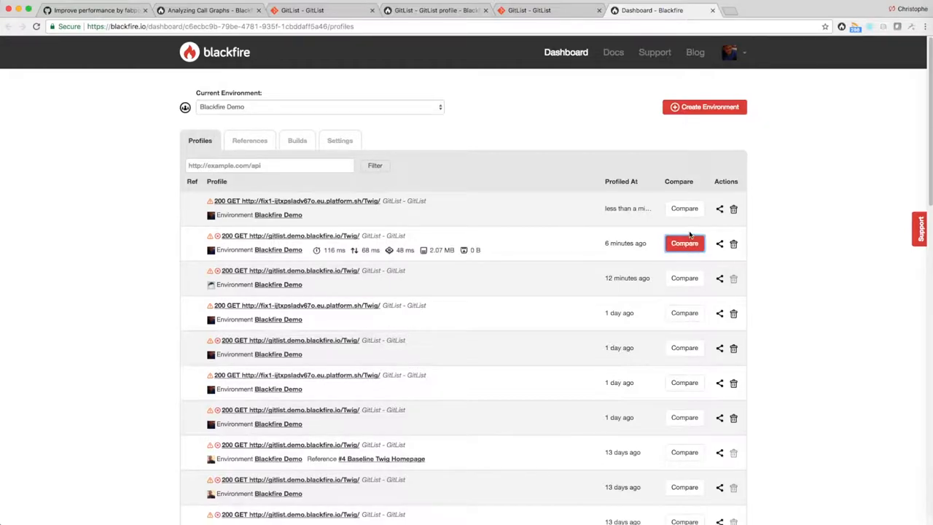
{"action": "left_click", "coordinate": [684, 242]}
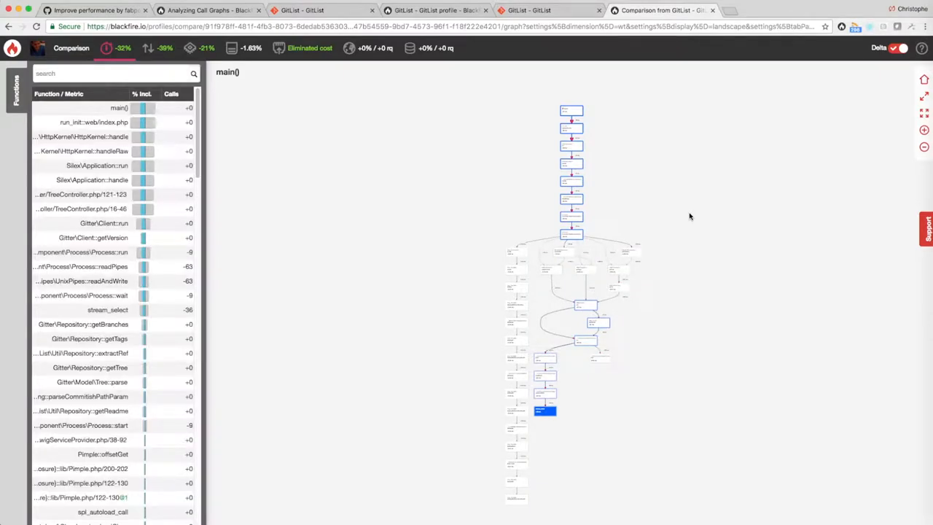
{"action": "mouse_move", "coordinate": [545, 394]}
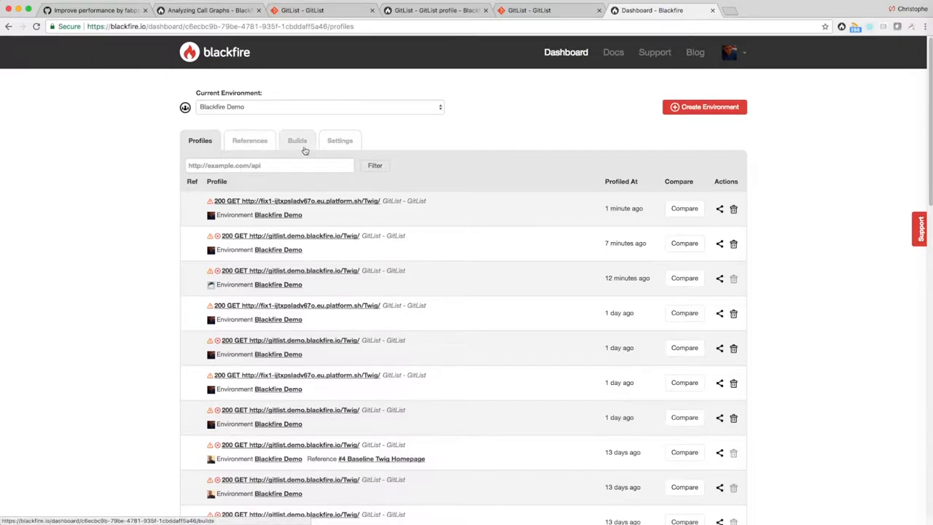
Review the Builds list with its statistics chart and periodic and webhook build history.
{"action": "left_click", "coordinate": [298, 140]}
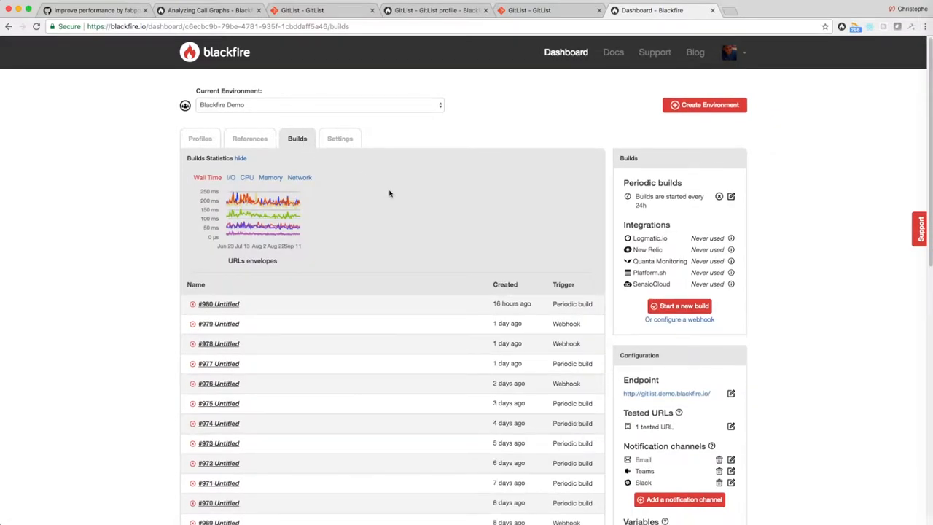
{"action": "scroll", "scroll_direction": "down", "scroll_amount": 3}
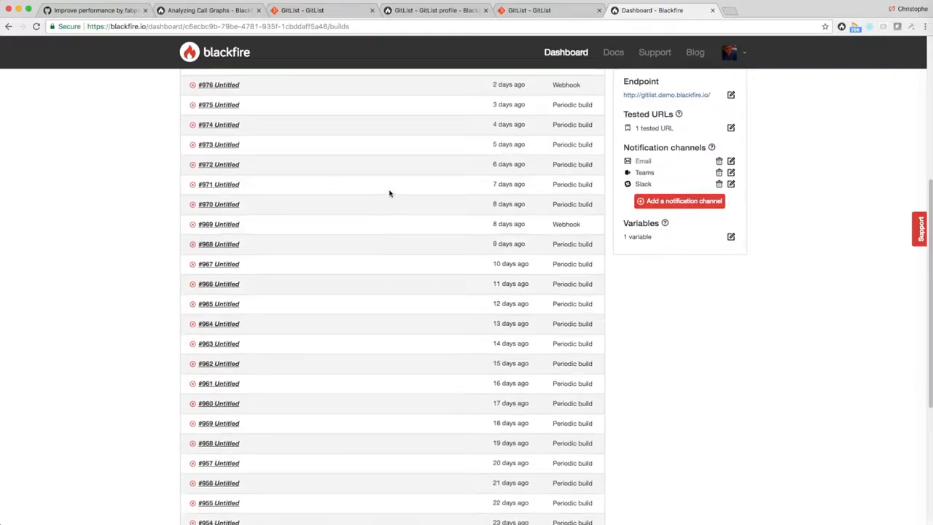
{"action": "scroll", "scroll_direction": "down", "scroll_amount": 3}
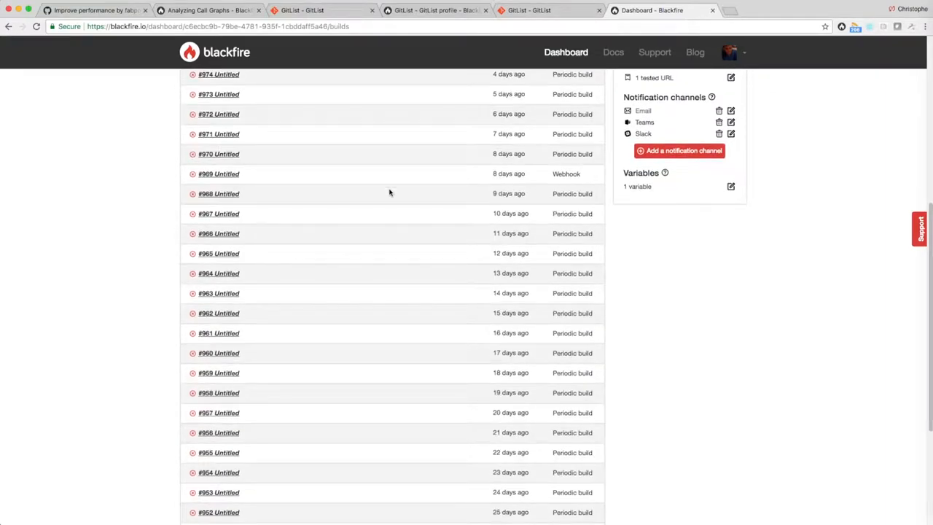
{"action": "scroll", "scroll_direction": "down", "scroll_amount": 3}
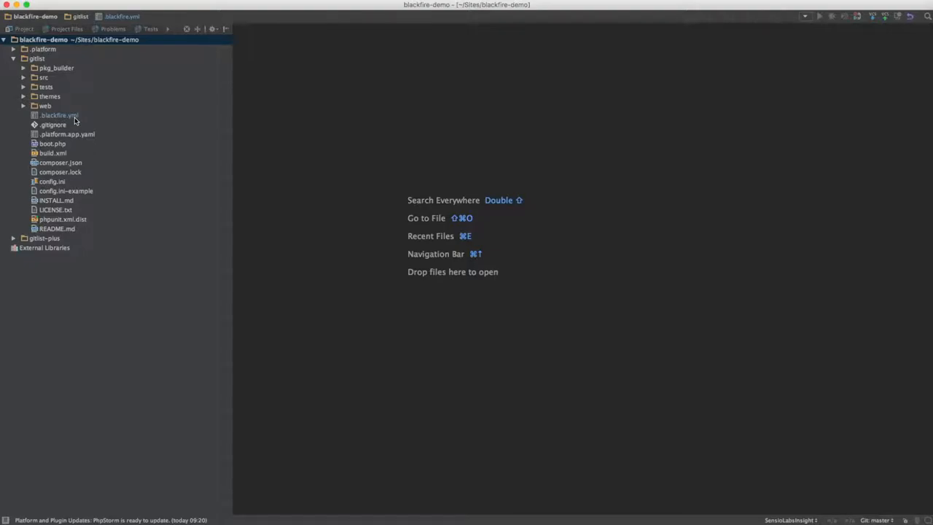
Open .blackfire.yml from the Project panel and highlight the process_args metric definition.
{"action": "left_click", "coordinate": [59, 115]}
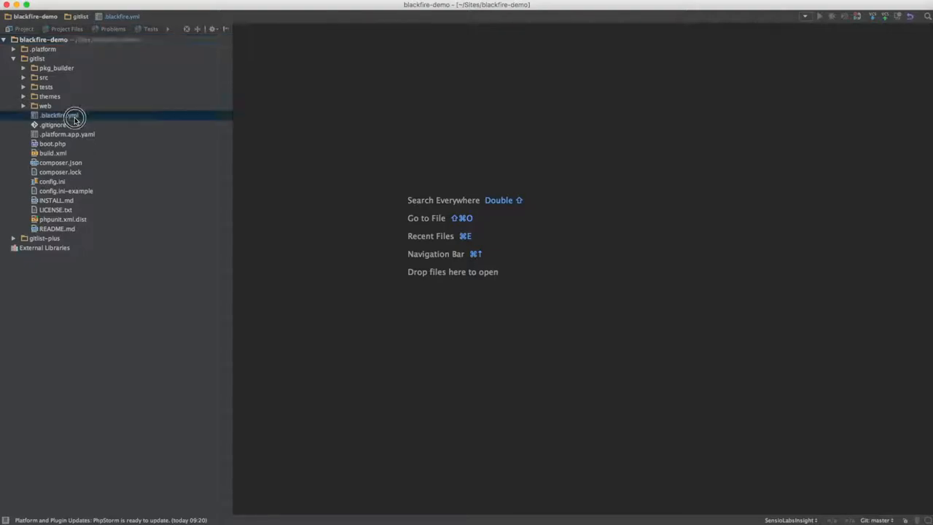
{"action": "double_click", "coordinate": [56, 114]}
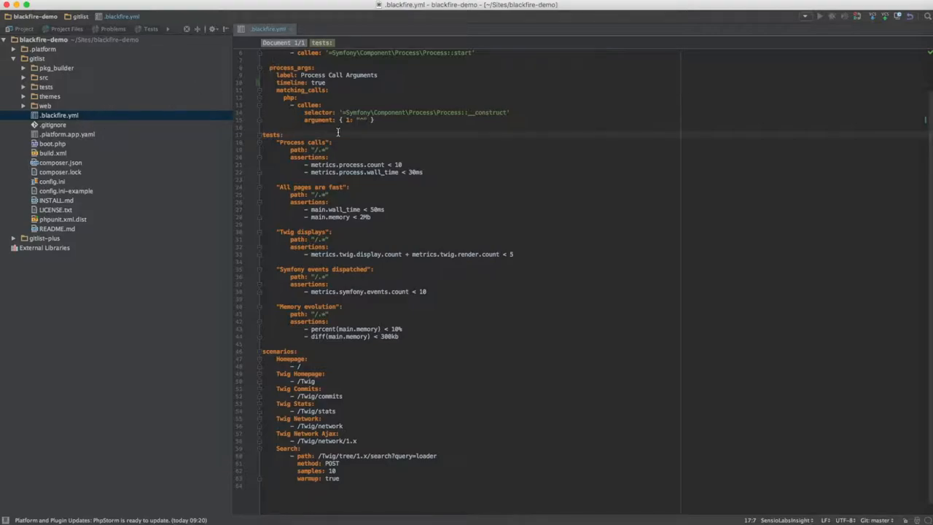
{"action": "scroll", "scroll_direction": "up", "scroll_amount": 3}
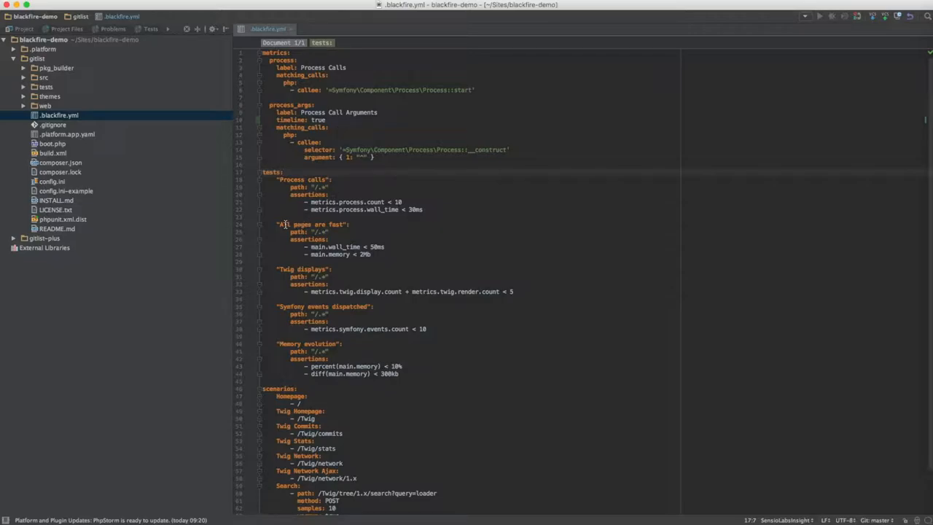
{"action": "left_click_drag", "start_coordinate": [280, 225], "coordinate": [372, 254]}
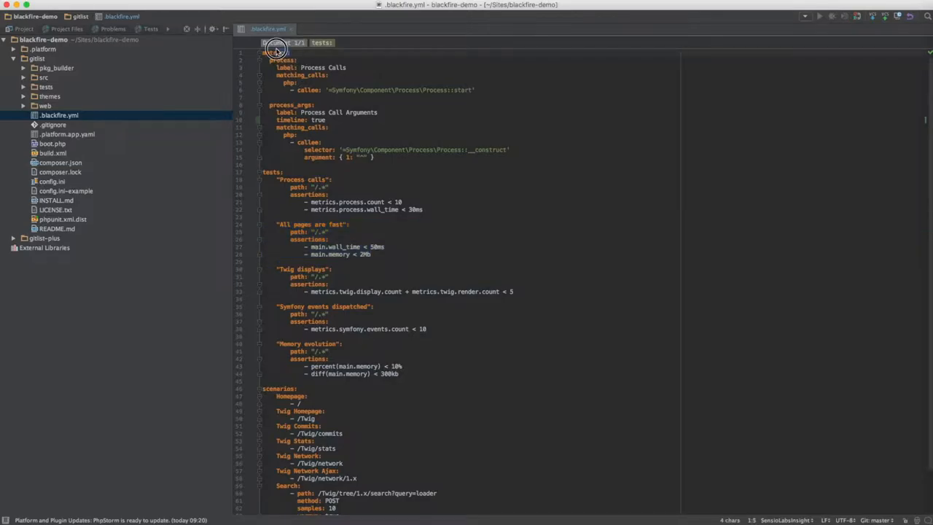
{"action": "left_click", "coordinate": [276, 52]}
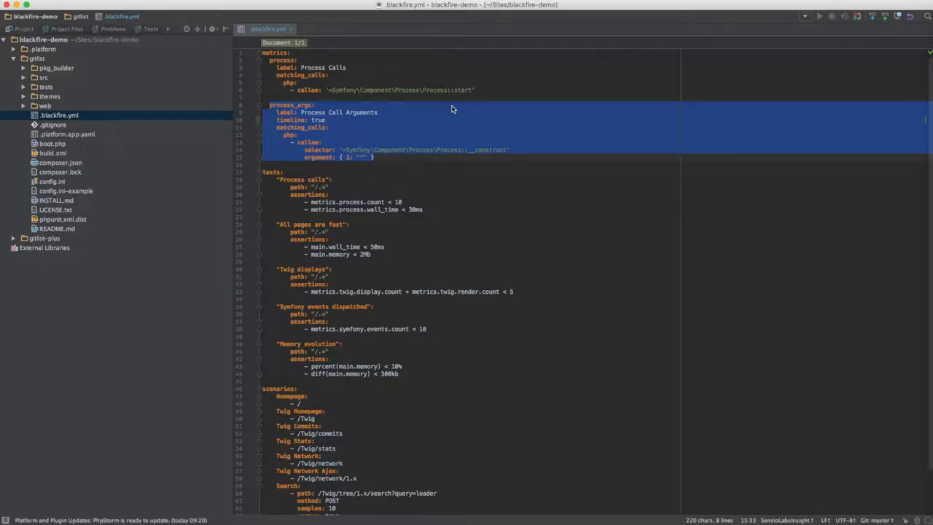
{"action": "left_click", "coordinate": [348, 67]}
{"action": "type", "text": "tim"}
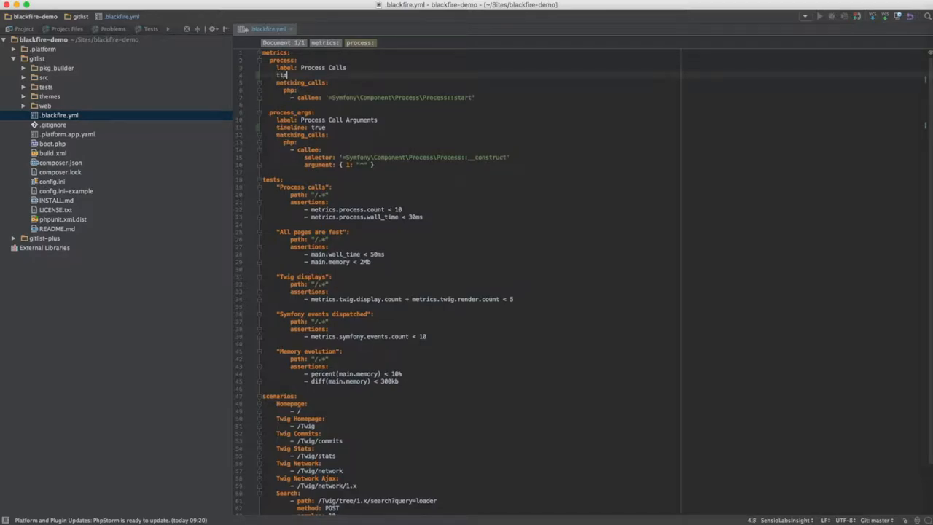
{"action": "scroll", "scroll_direction": "down", "scroll_amount": 3}
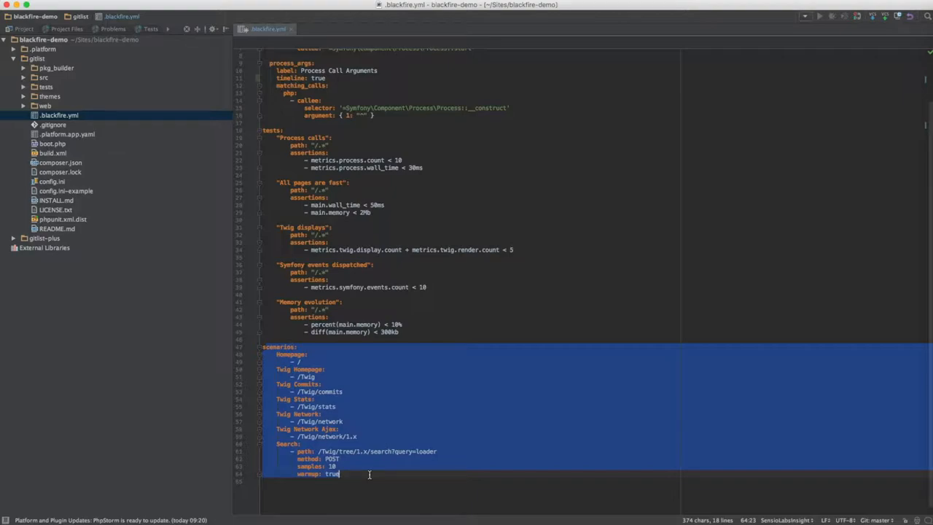
{"action": "mouse_move", "coordinate": [903, 72]}
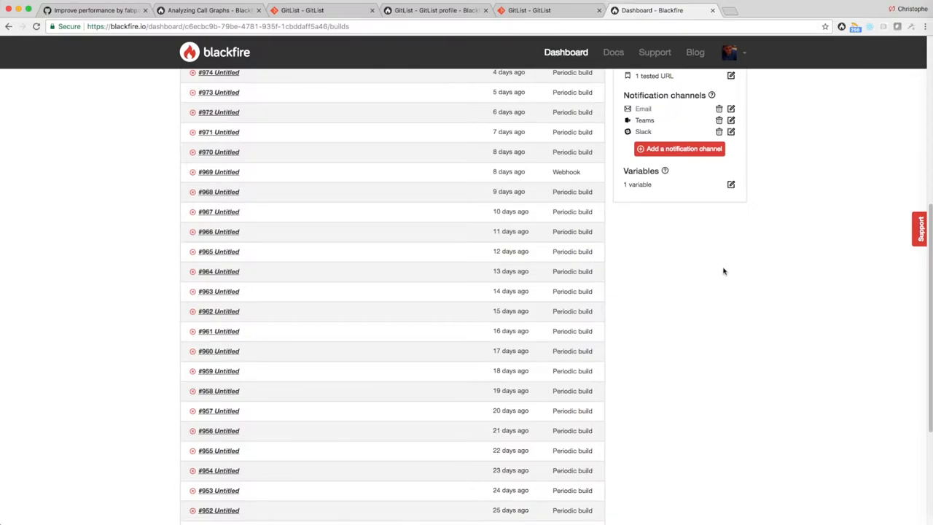
View the Edit periodic builds settings and cancel without saving.
{"action": "scroll", "scroll_direction": "up", "scroll_amount": 3}
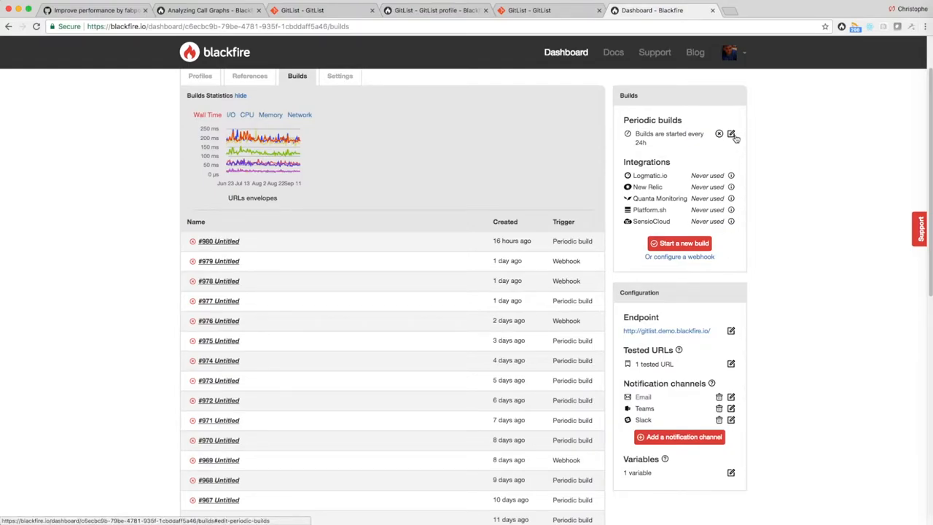
{"action": "left_click", "coordinate": [732, 134]}
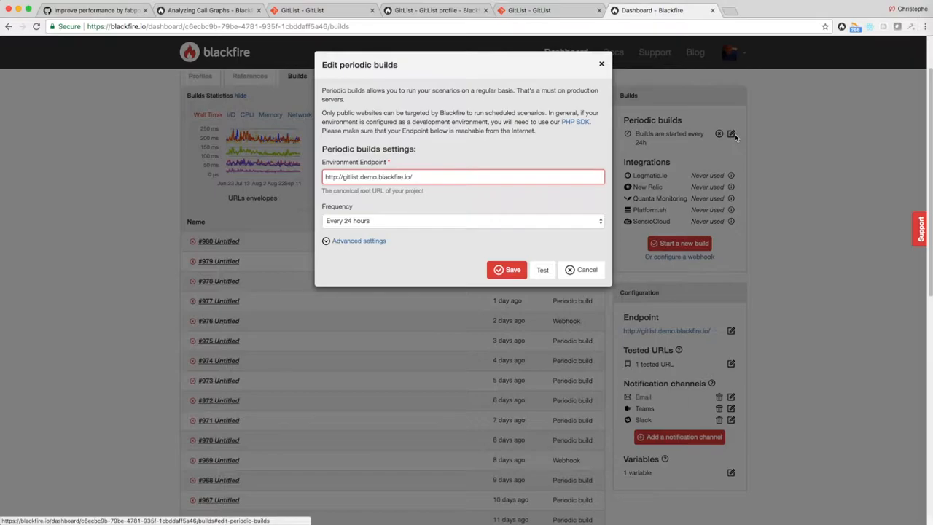
{"action": "left_click", "coordinate": [583, 268]}
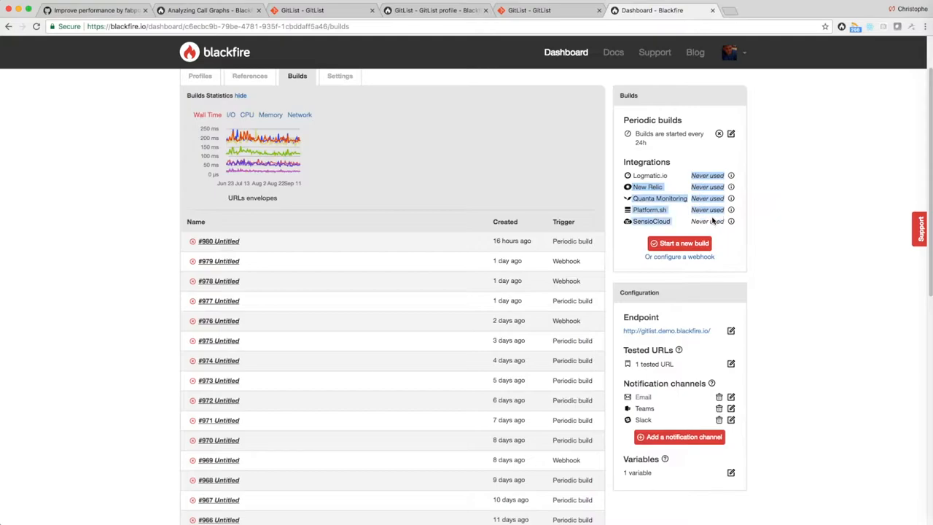
Bring up the Add a notification channel chooser for build results.
{"action": "scroll", "scroll_direction": "down", "scroll_amount": 3}
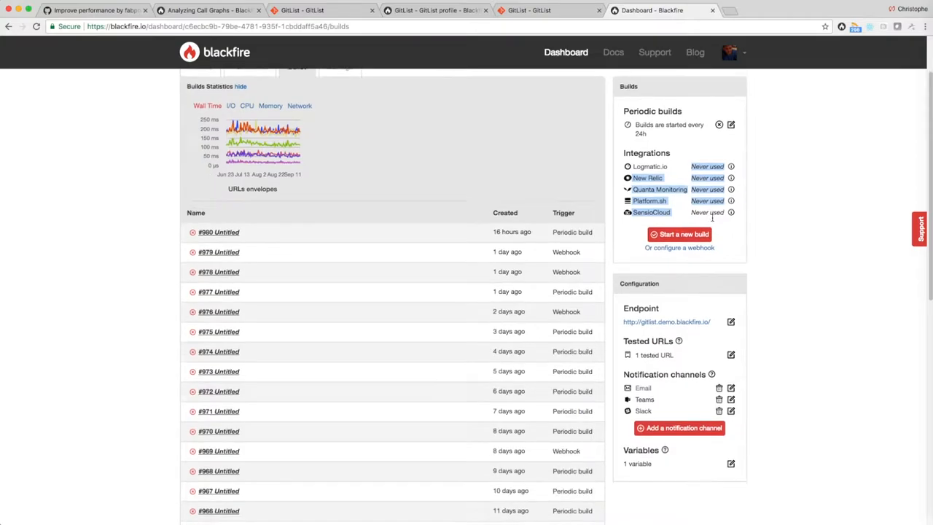
{"action": "left_click", "coordinate": [680, 427]}
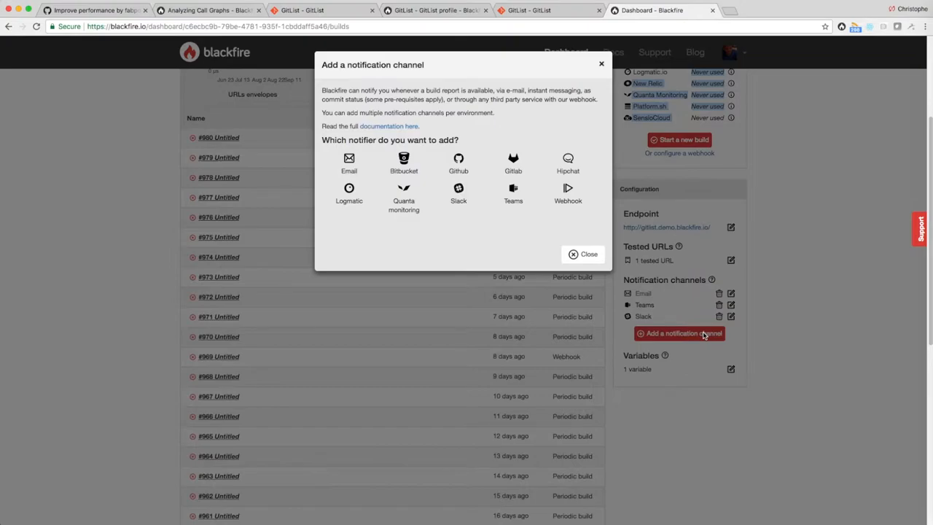
{"action": "mouse_move", "coordinate": [348, 163]}
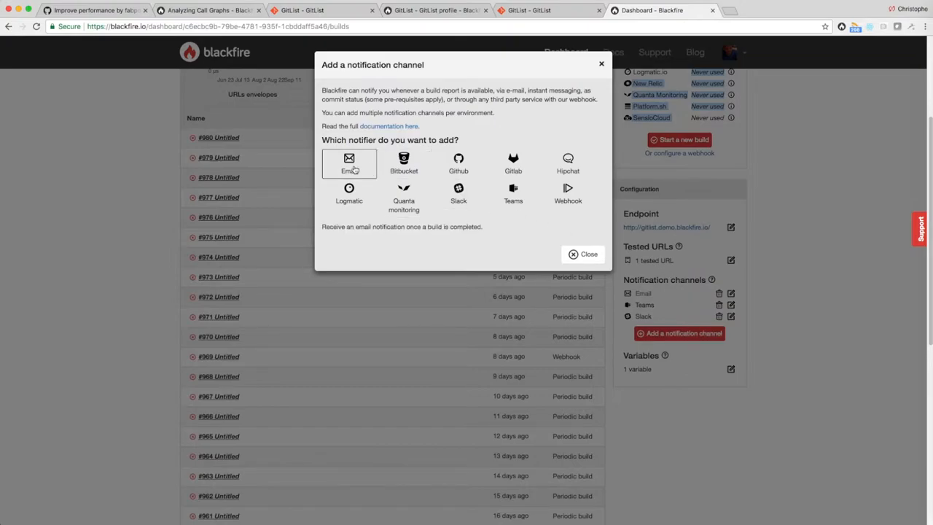
{"action": "mouse_move", "coordinate": [458, 164]}
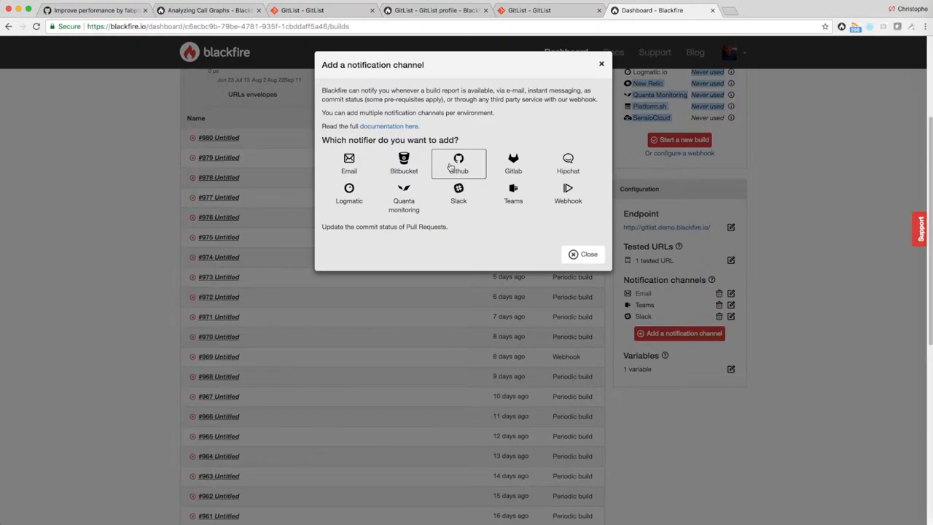
{"action": "mouse_move", "coordinate": [513, 197]}
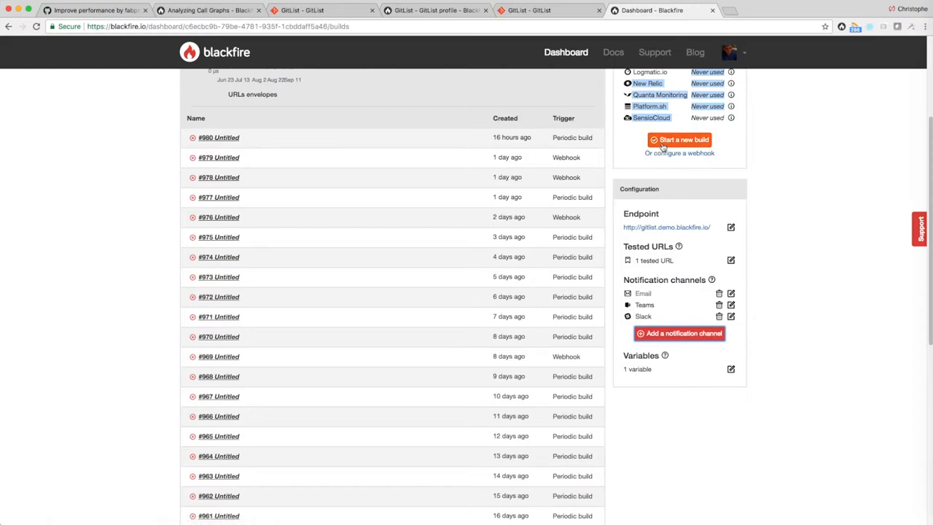
Start a new build on gitlist.demo.blackfire.io and open its Build Report #981.
{"action": "left_click", "coordinate": [679, 140]}
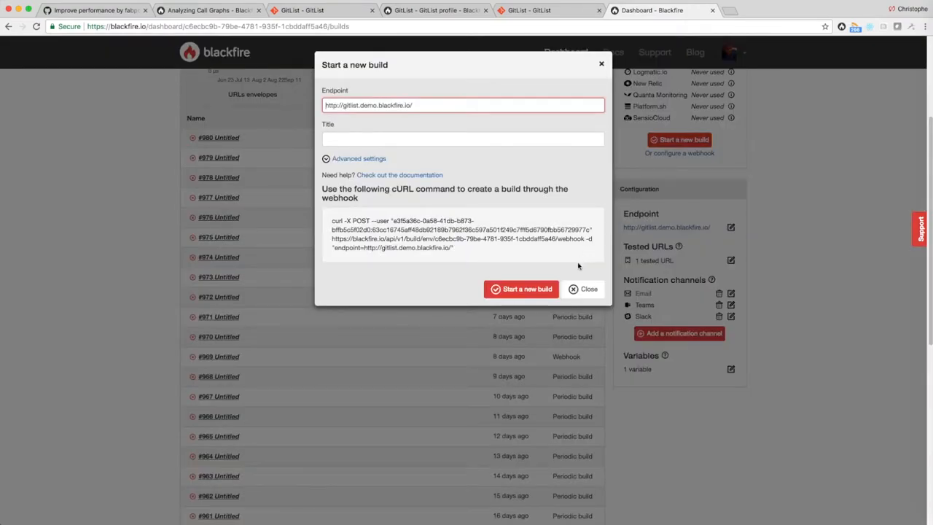
{"action": "left_click", "coordinate": [520, 288]}
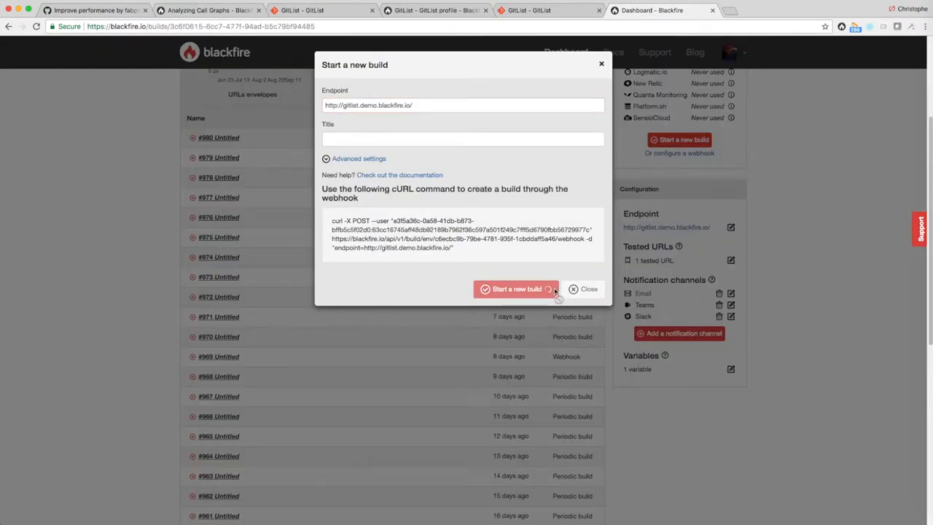
{"action": "left_click", "coordinate": [516, 289]}
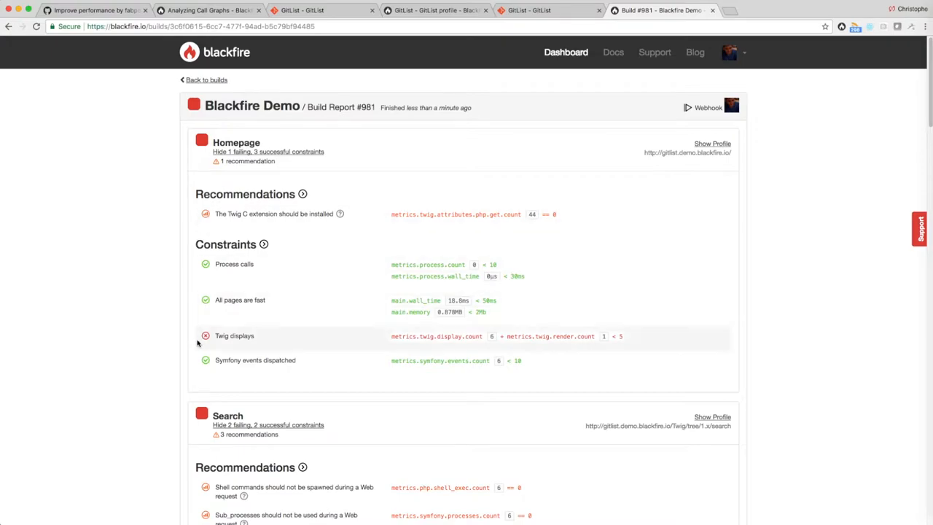
Show the profile of the failing /Twig/ scenario past Homepage and Search in report #981.
{"action": "scroll", "scroll_direction": "down", "scroll_amount": 3}
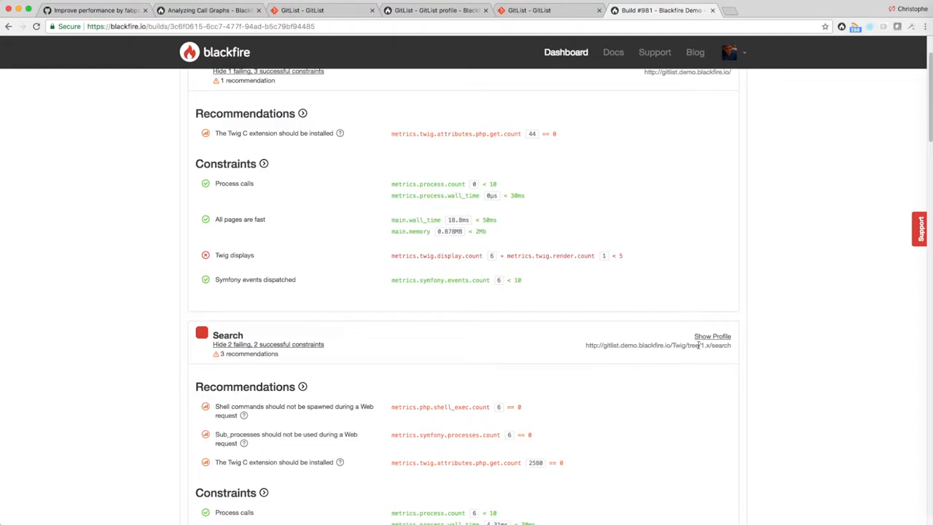
{"action": "scroll", "scroll_direction": "down", "scroll_amount": 3}
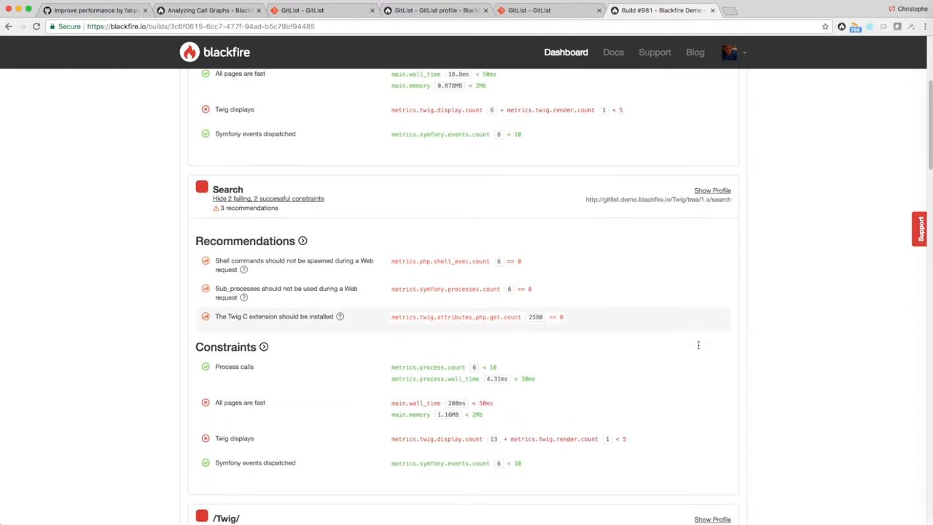
{"action": "scroll", "scroll_direction": "down", "scroll_amount": 3}
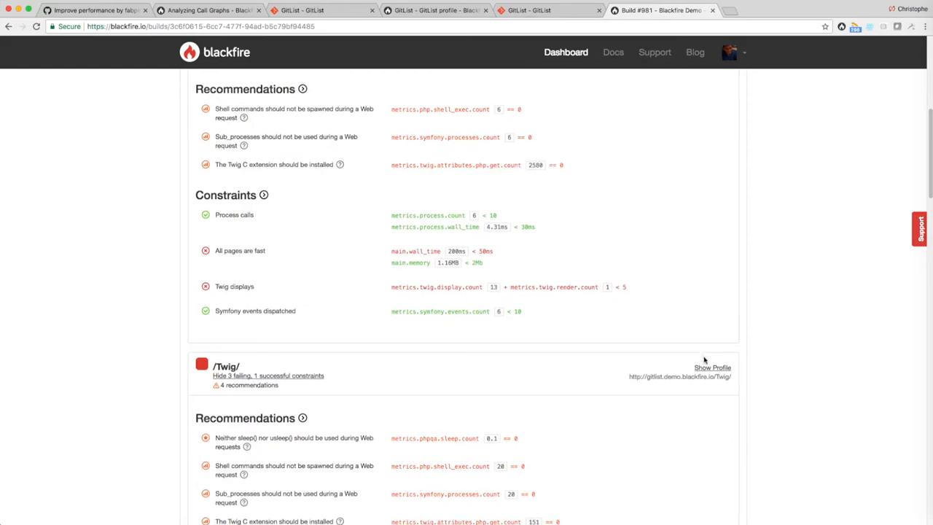
{"action": "left_click", "coordinate": [711, 368]}
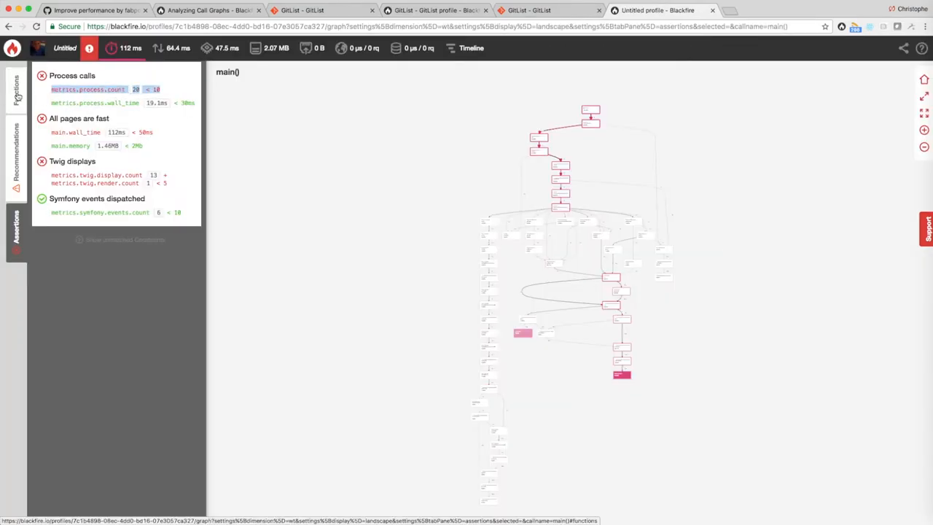
Inspect Process::__construct called 10 times in the Functions list, then return to report #981.
{"action": "left_click", "coordinate": [16, 88]}
{"action": "type", "text": "constru"}
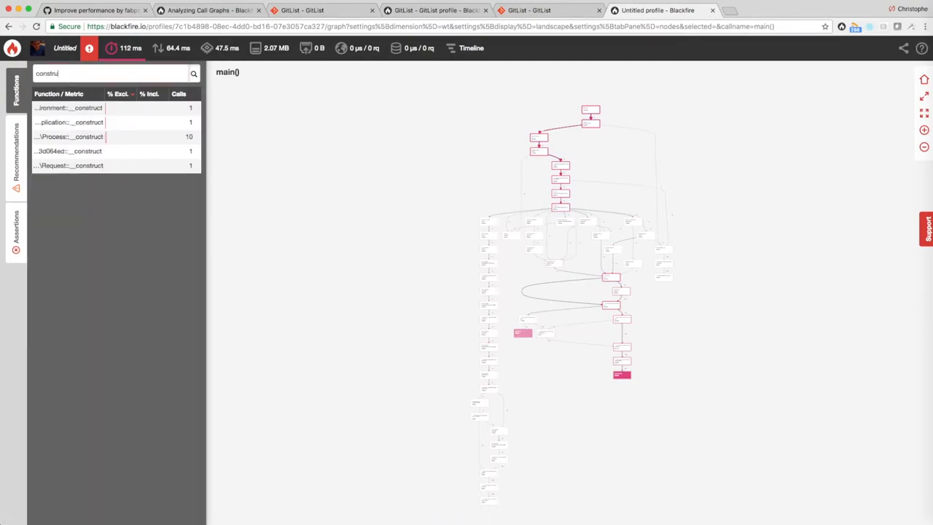
{"action": "left_click", "coordinate": [94, 138]}
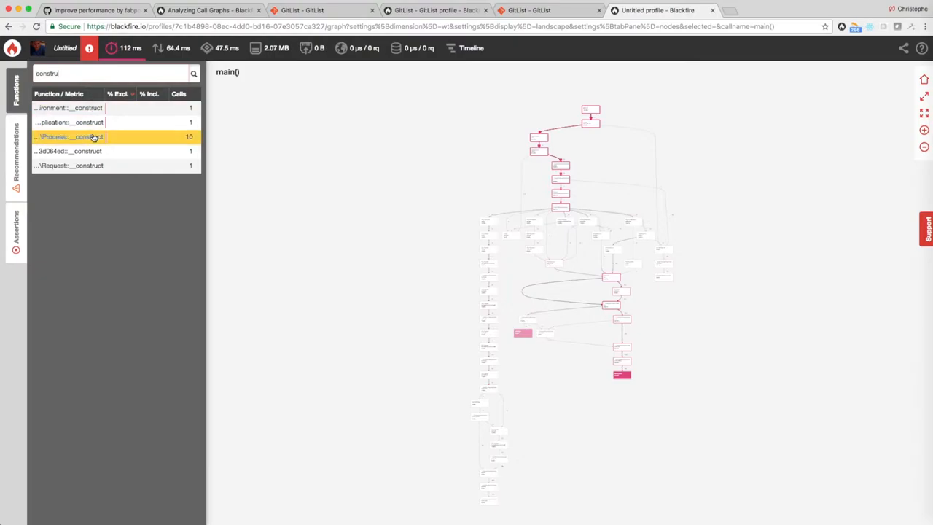
{"action": "left_click", "coordinate": [70, 137]}
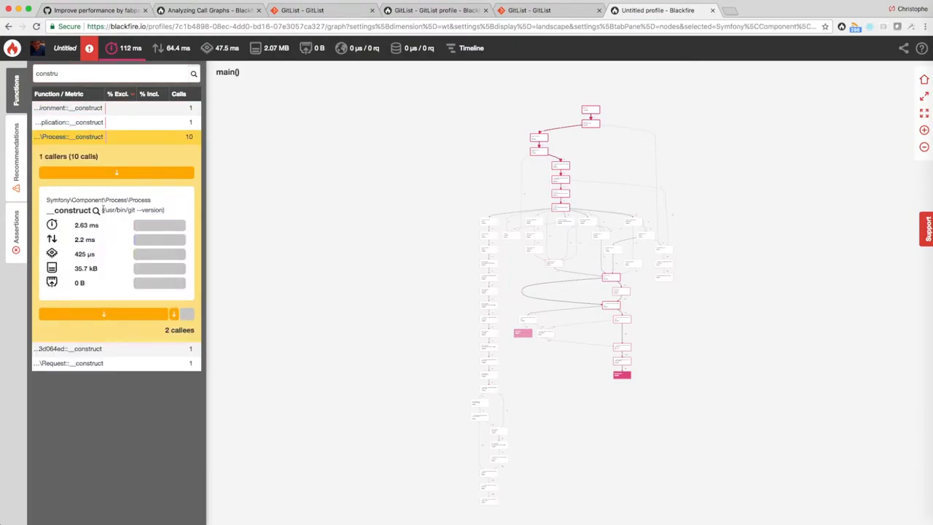
{"action": "double_click", "coordinate": [132, 210]}
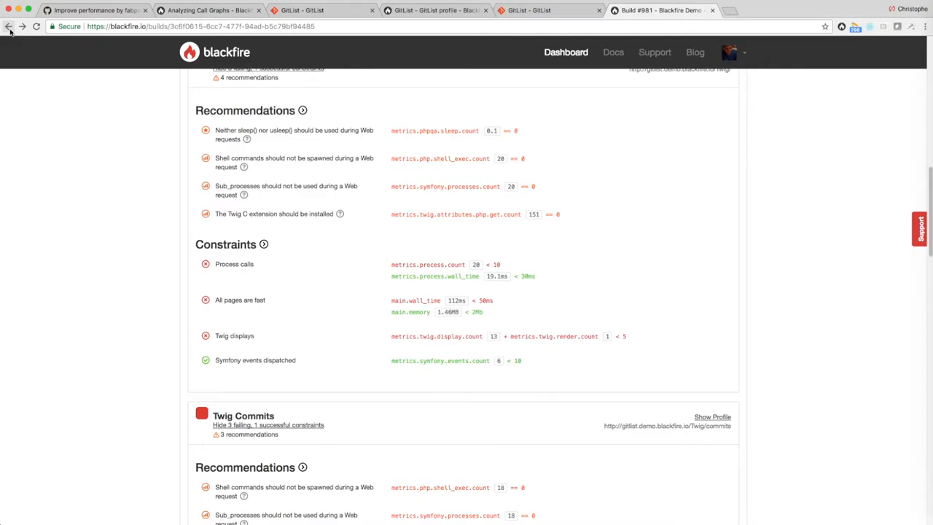
{"action": "mouse_move", "coordinate": [23, 41]}
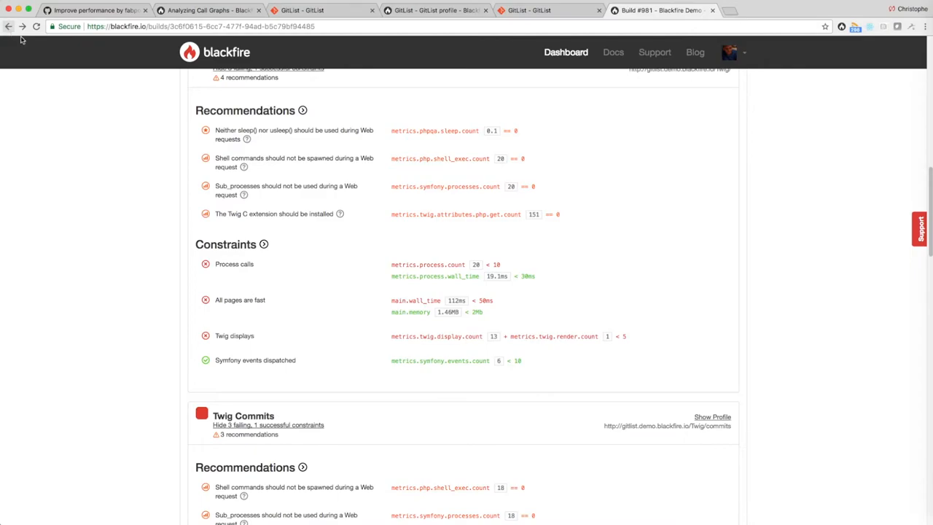
Read the full explanation of the 'Twig C extension should be installed' recommendation.
{"action": "left_click_drag", "start_coordinate": [216, 157], "coordinate": [336, 218]}
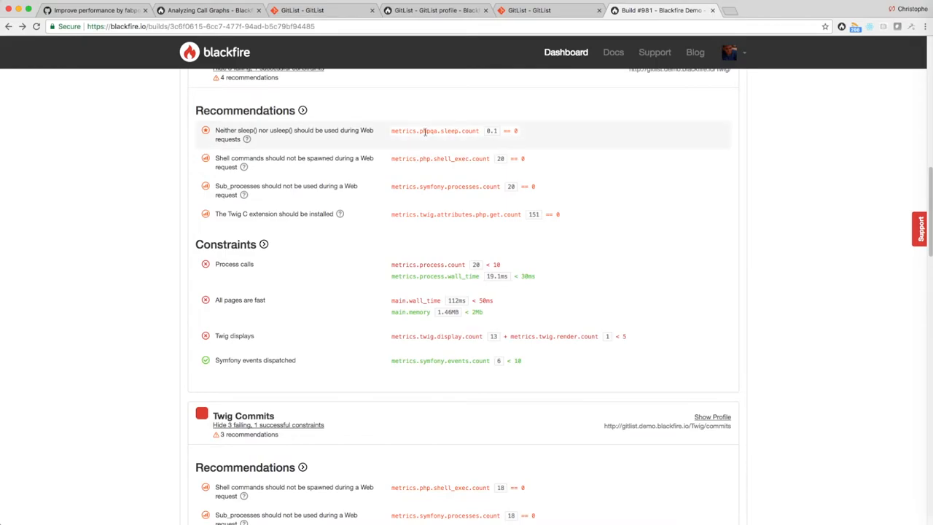
{"action": "left_click", "coordinate": [340, 213]}
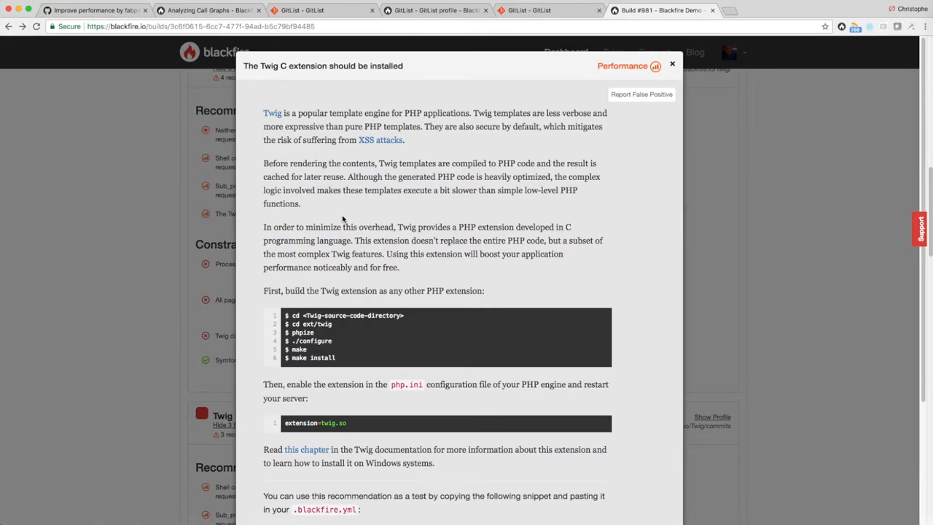
{"action": "scroll", "scroll_direction": "down", "scroll_amount": 3}
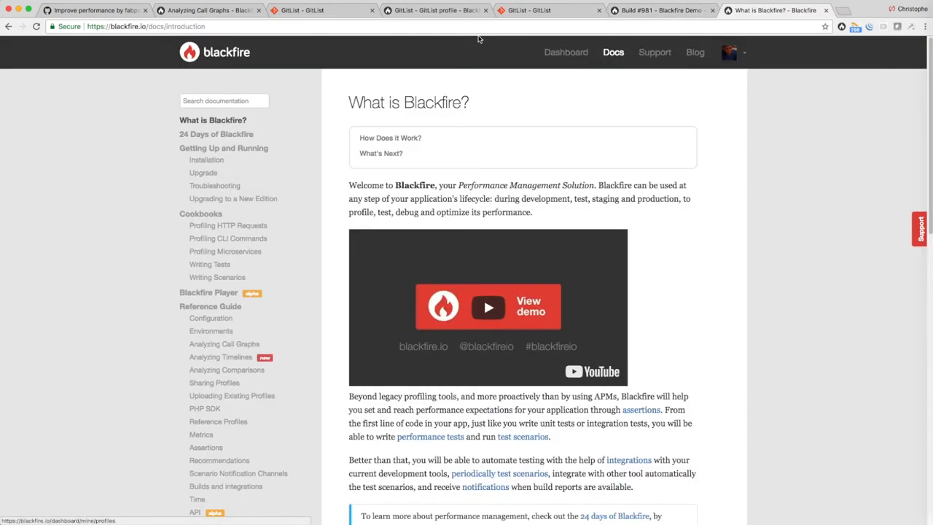
Search the docs for 'install', open the Installation guide, then go to Support.
{"action": "left_click", "coordinate": [224, 100]}
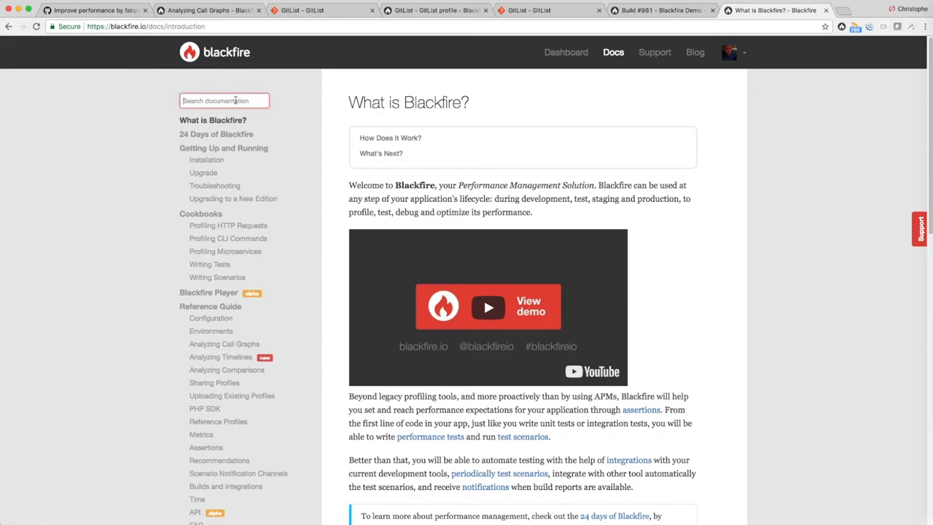
{"action": "type", "text": "install"}
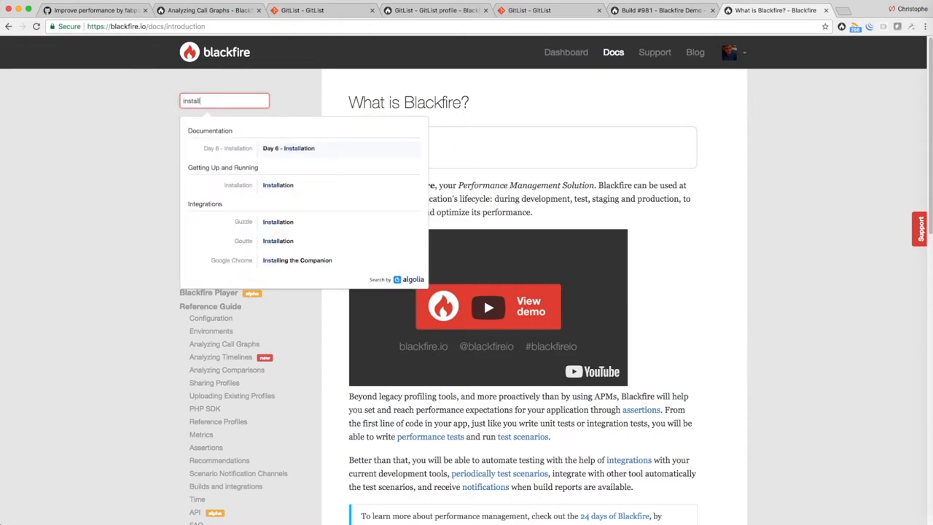
{"action": "left_click", "coordinate": [277, 184]}
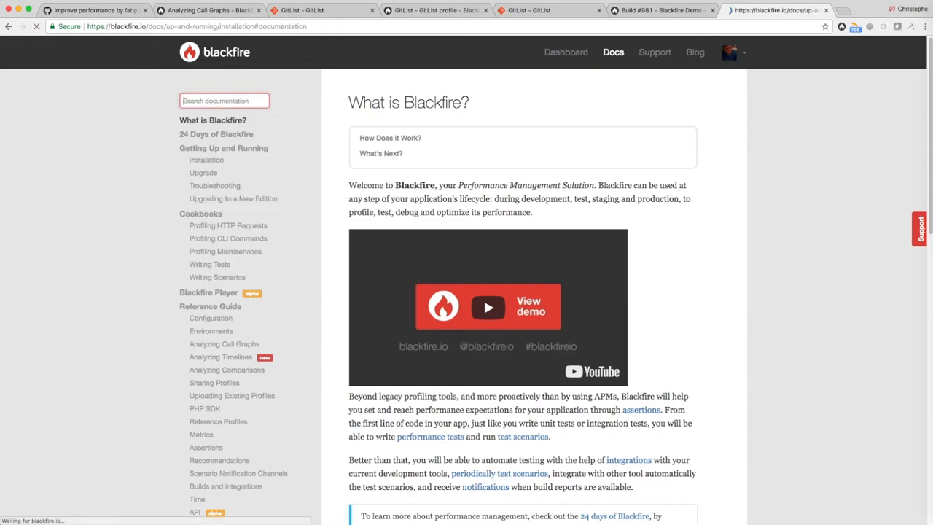
{"action": "left_click", "coordinate": [207, 159]}
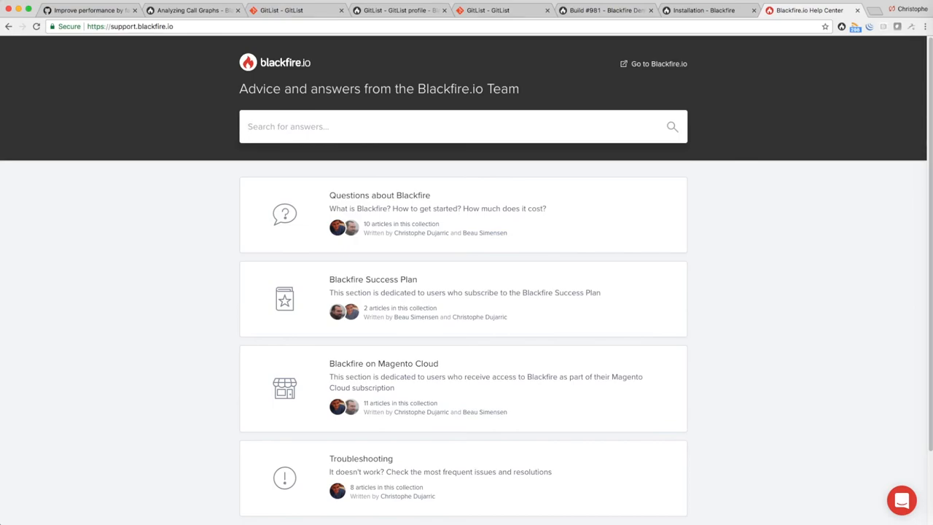
{"action": "mouse_move", "coordinate": [546, 117]}
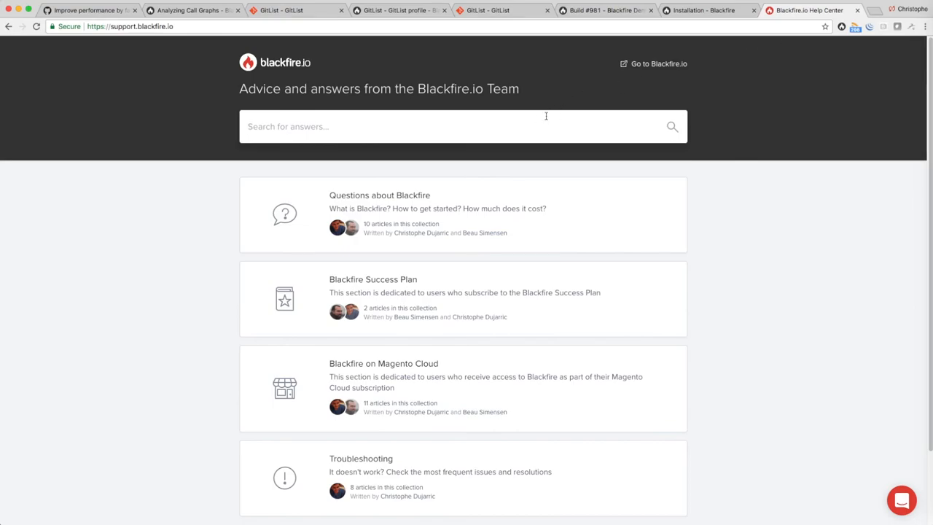
Search the Help Center answers for 'how to'.
{"action": "type", "text": "how to"}
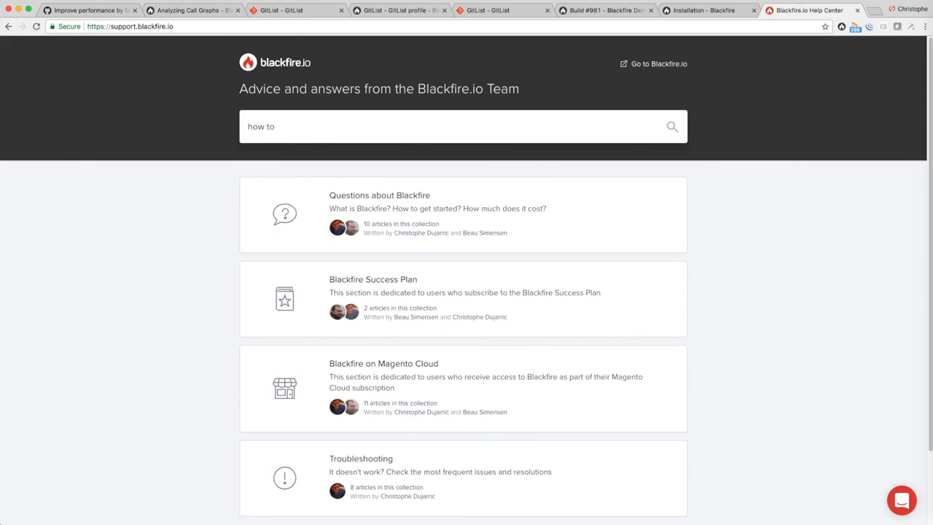